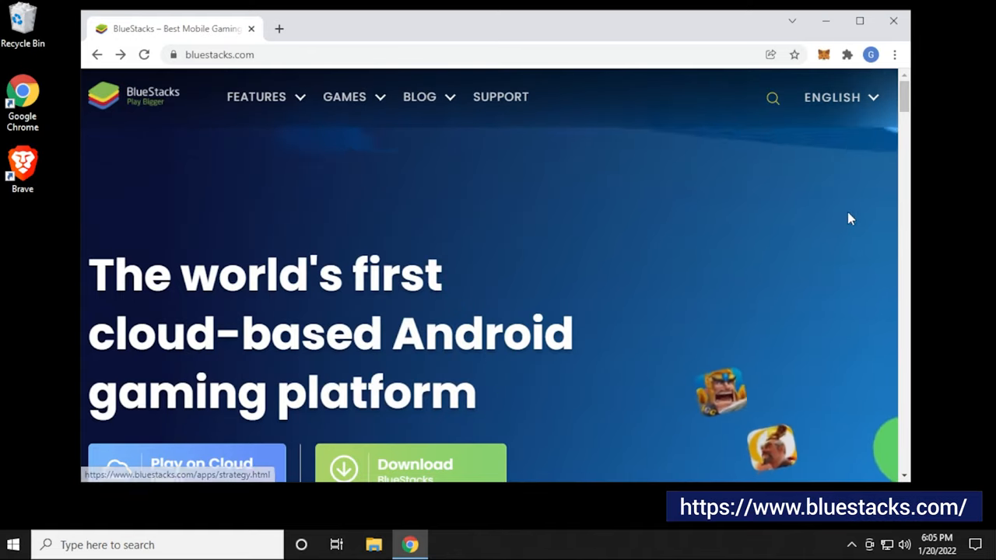
Download the BlueStacks installer from bluestacks.com and launch it from Chrome's download bar.
scroll(down, 3)
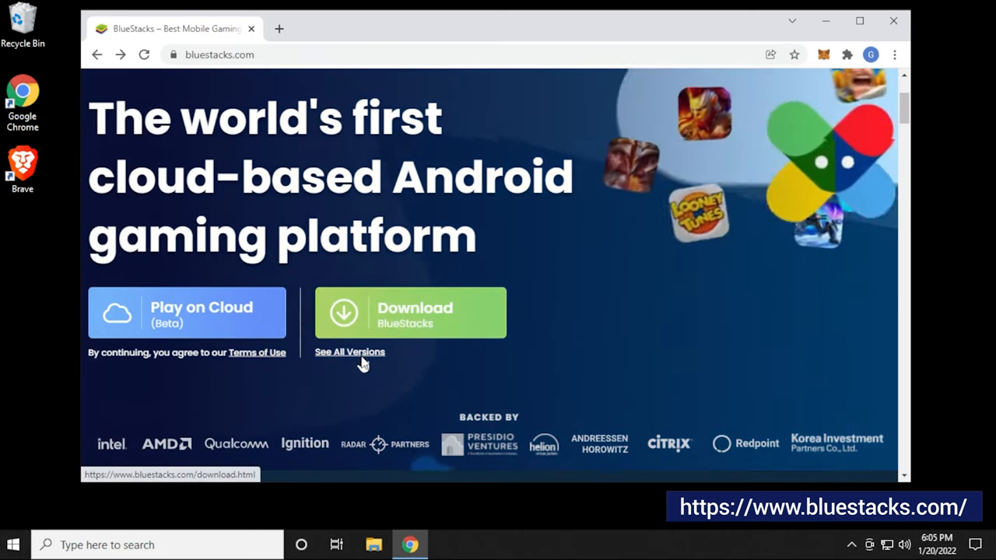
click(411, 313)
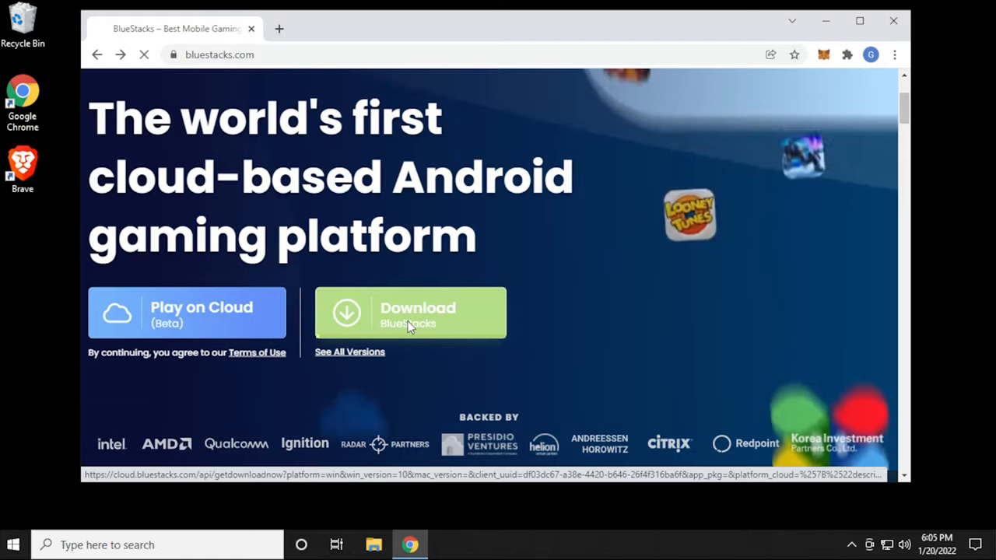
click(411, 311)
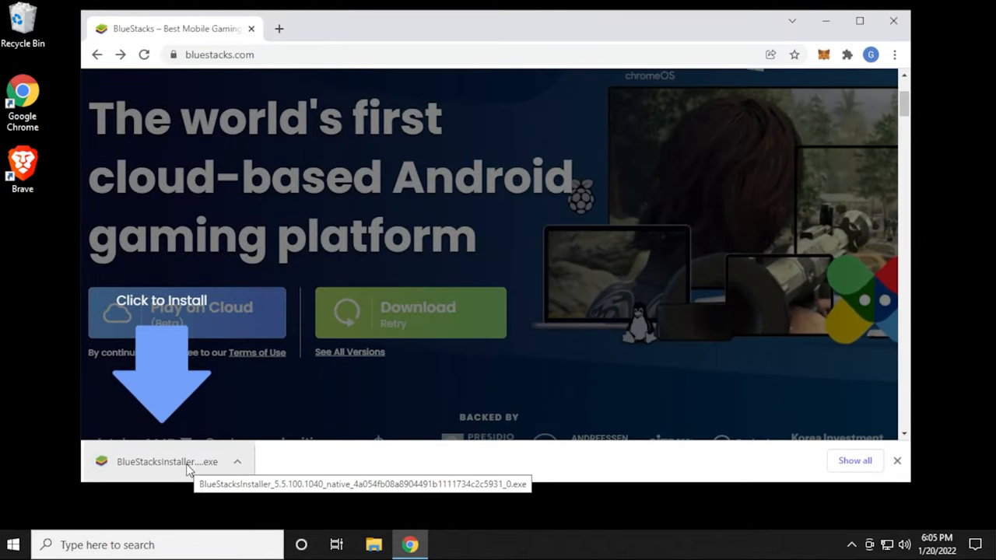
click(166, 461)
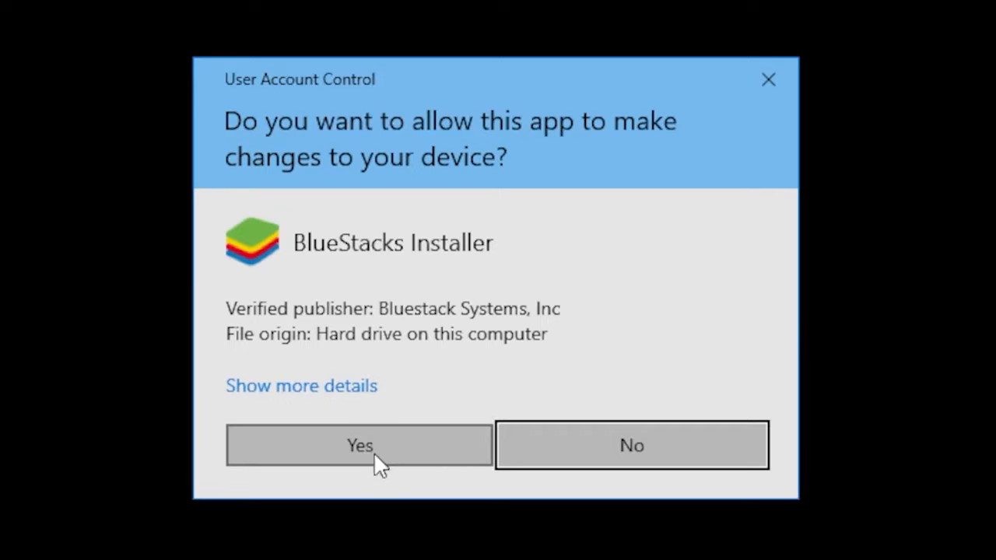
Allow the installer in UAC and start installation keeping data path C:\ProgramData\BlueStacks_nxt.
click(358, 446)
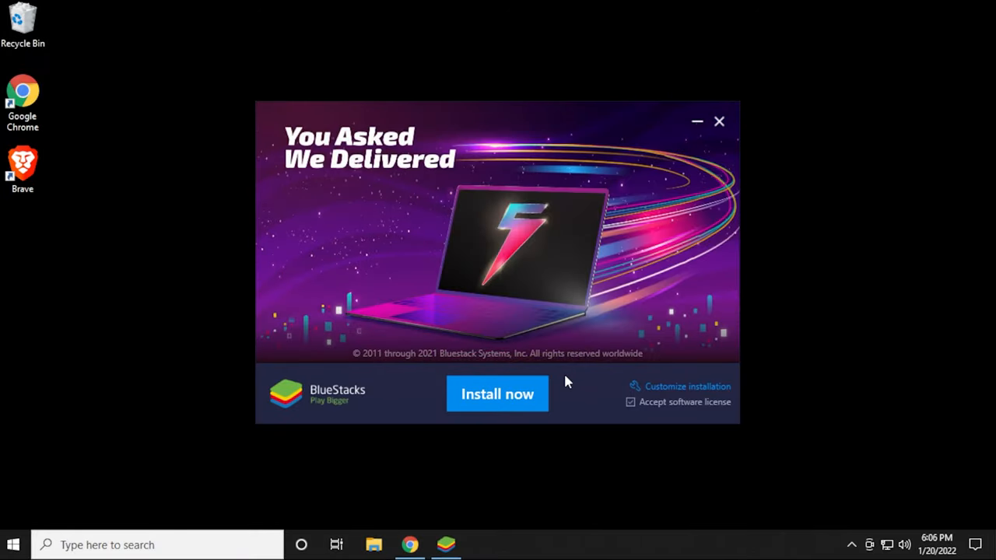
mouse_move(662, 399)
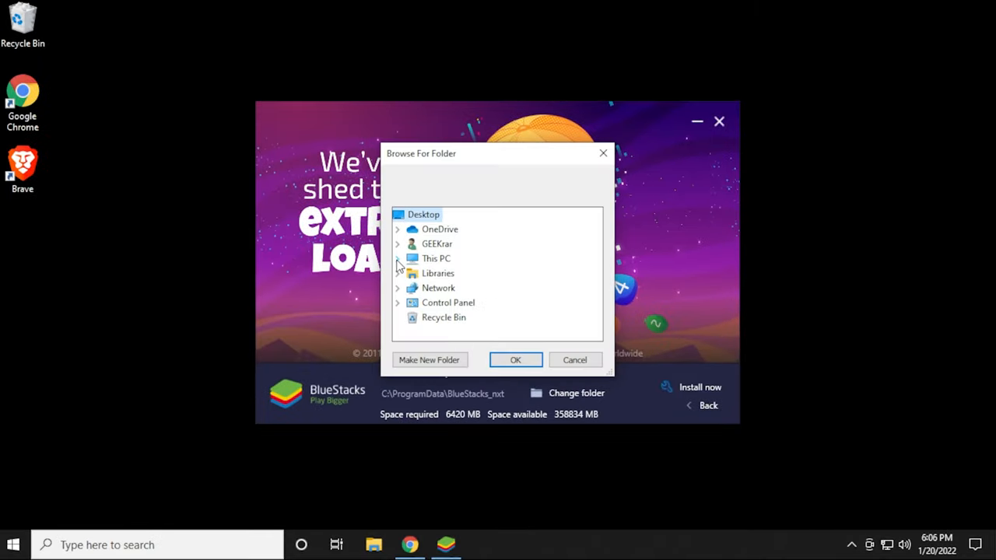
click(398, 259)
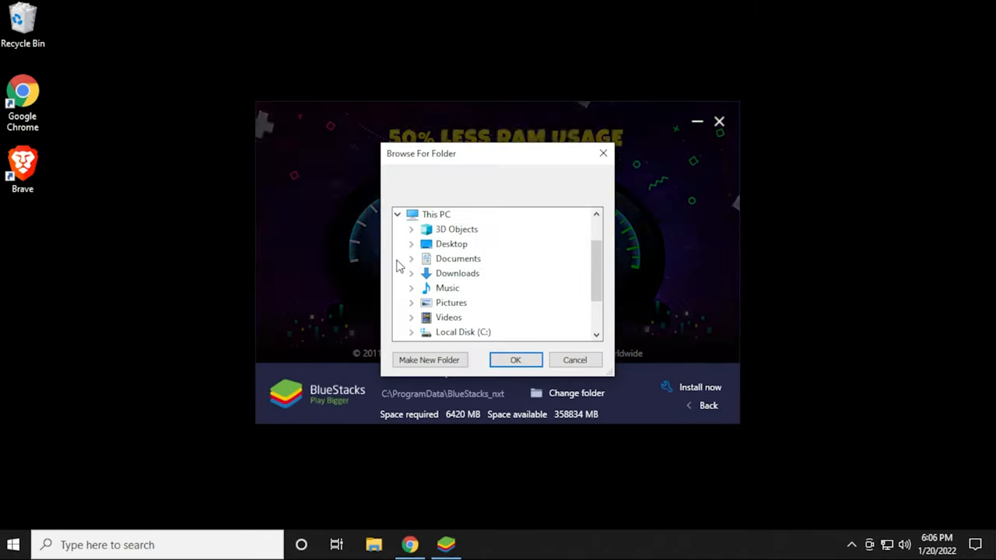
mouse_move(461, 305)
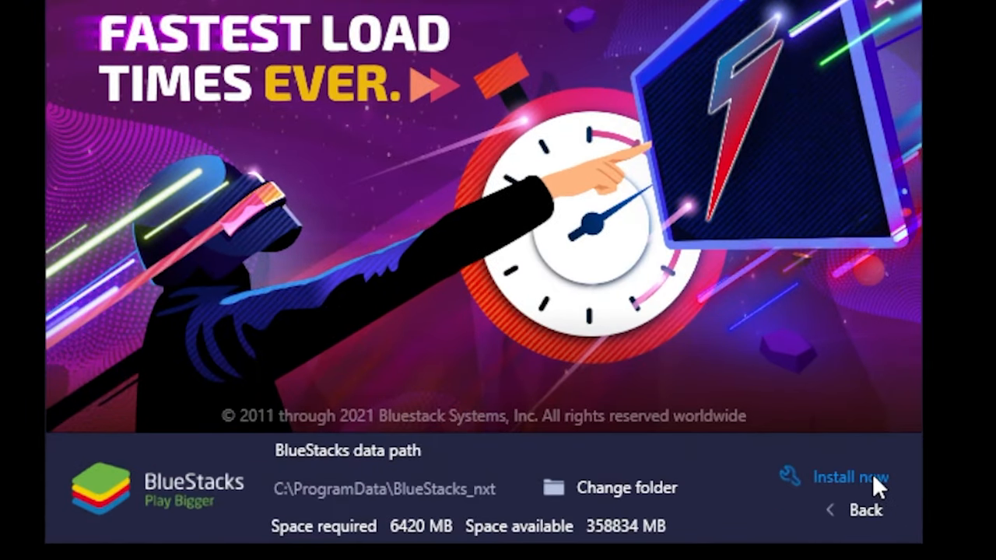
click(850, 477)
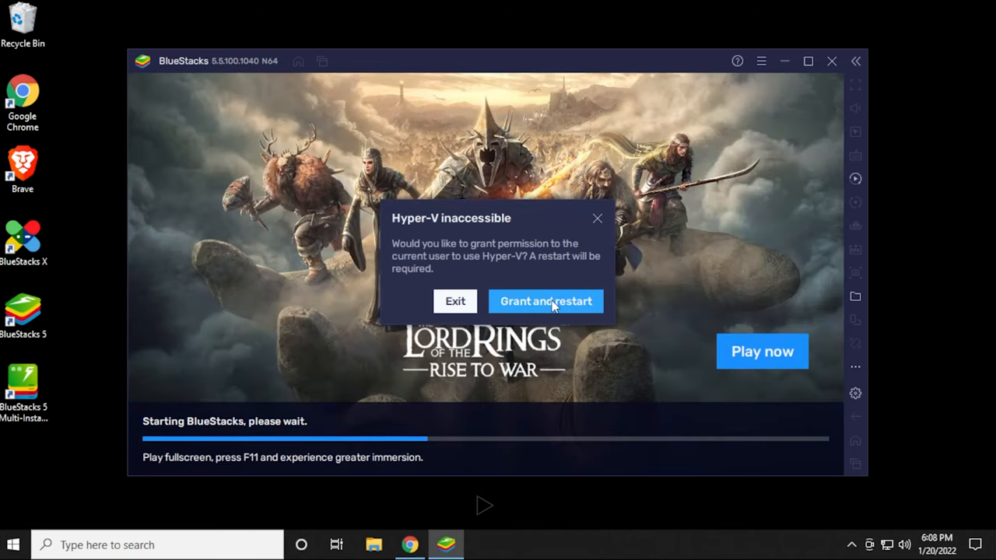
Grant Hyper-V permission and let BlueStacks restart the PC.
click(545, 302)
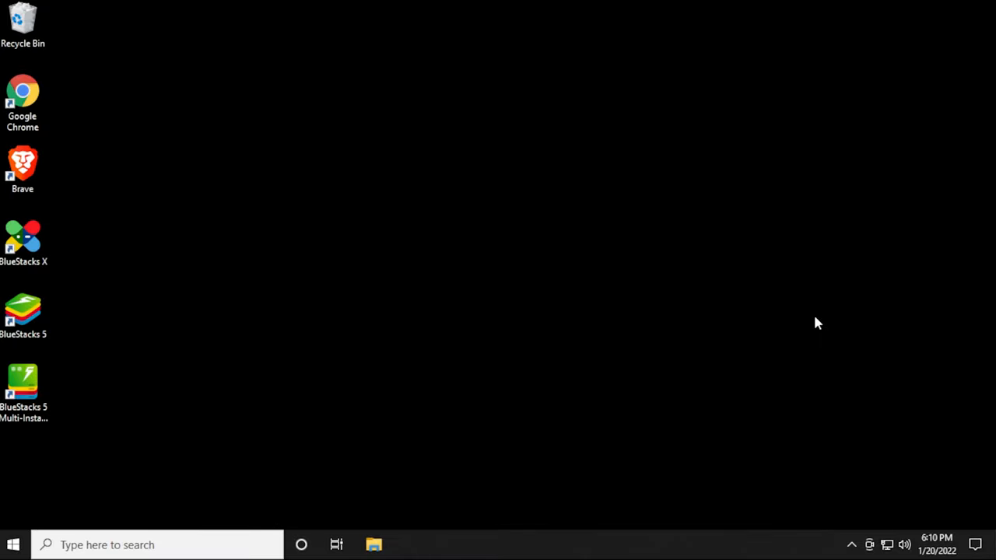
mouse_move(210, 317)
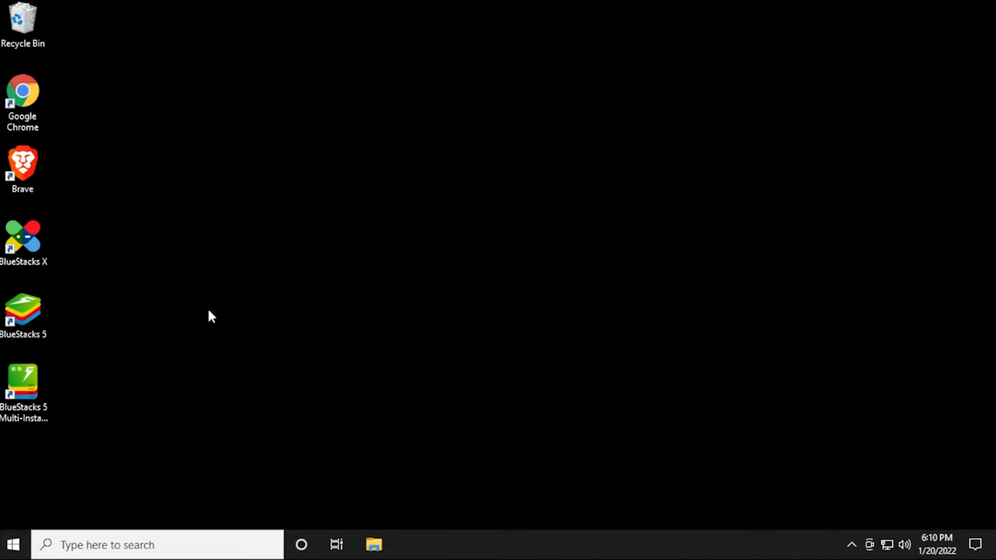
mouse_move(84, 418)
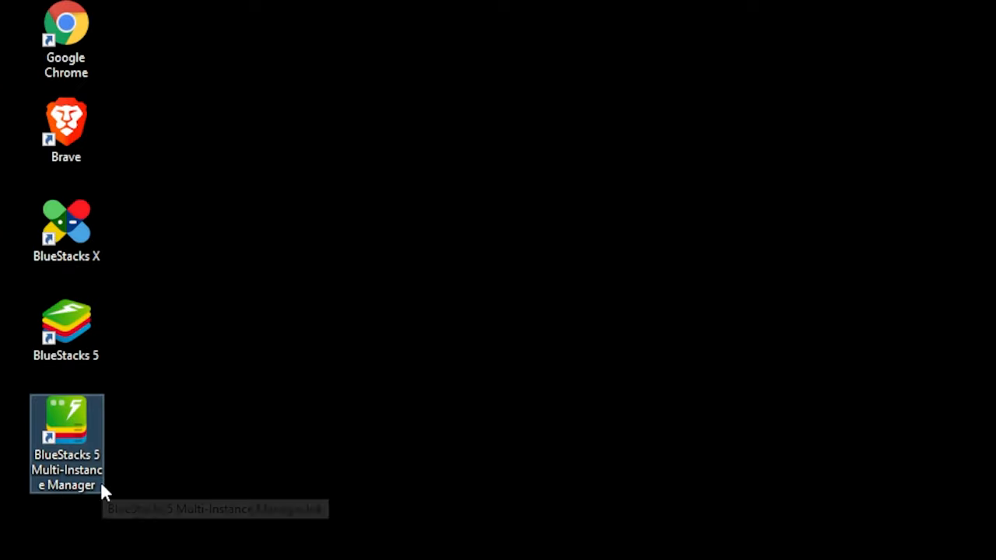
mouse_move(174, 401)
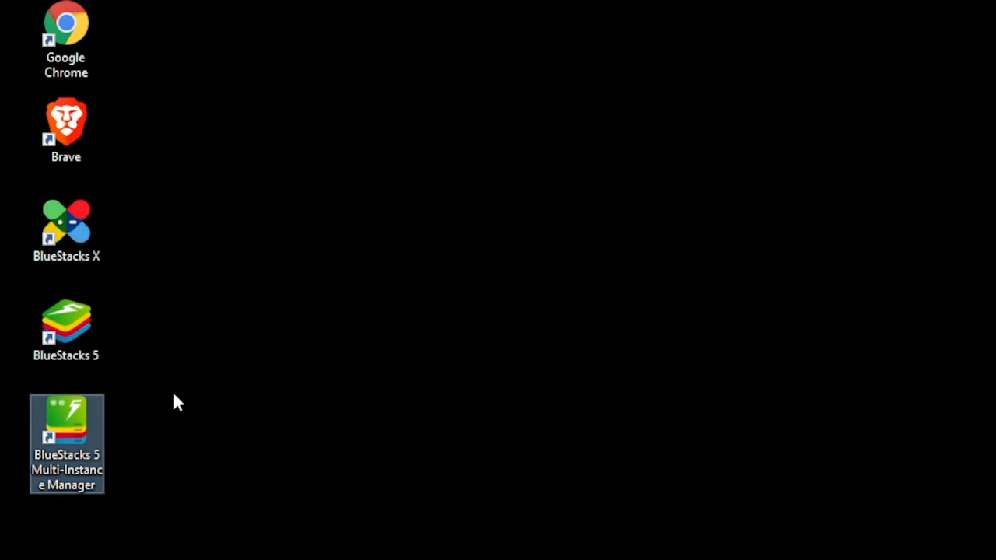
click(65, 327)
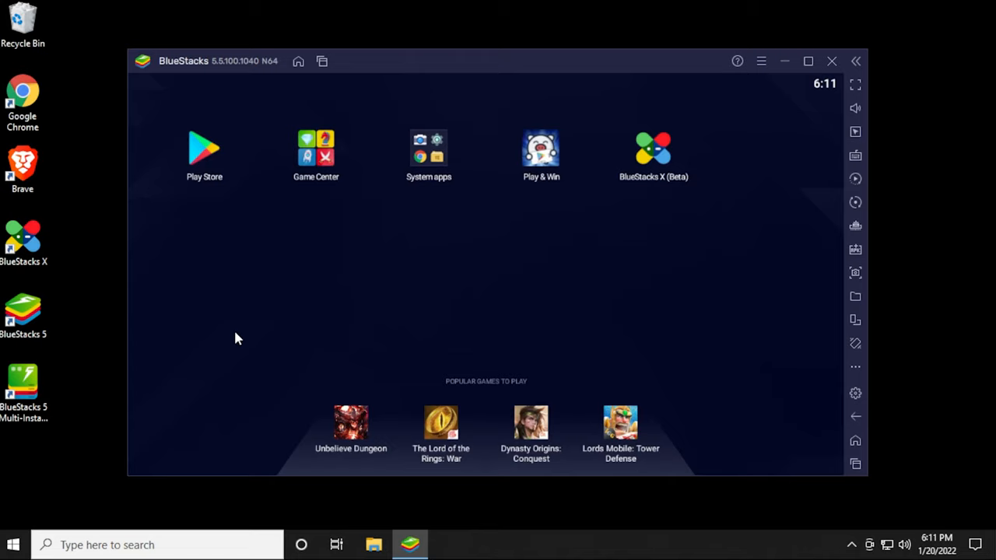
mouse_move(202, 159)
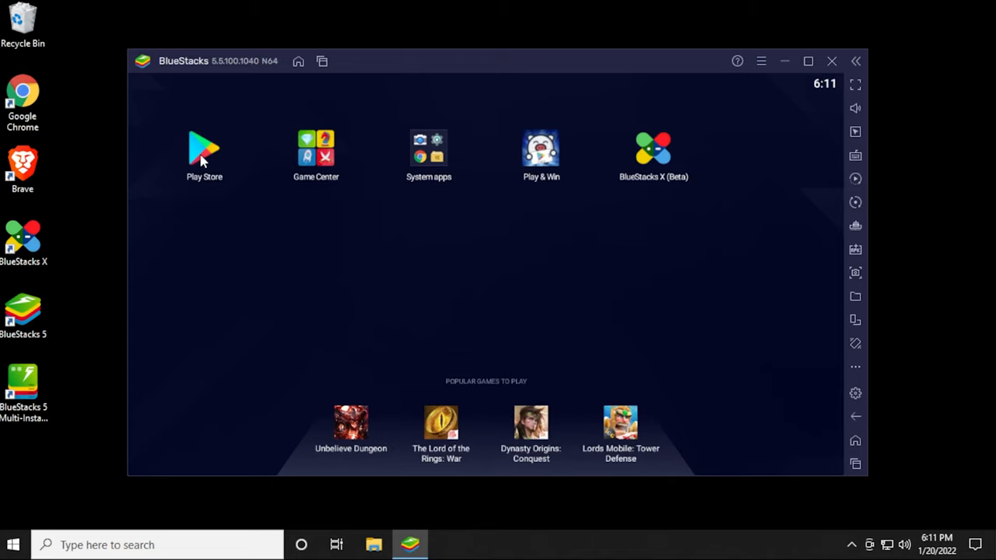
Sign in to Google Play with the account email and password.
click(203, 148)
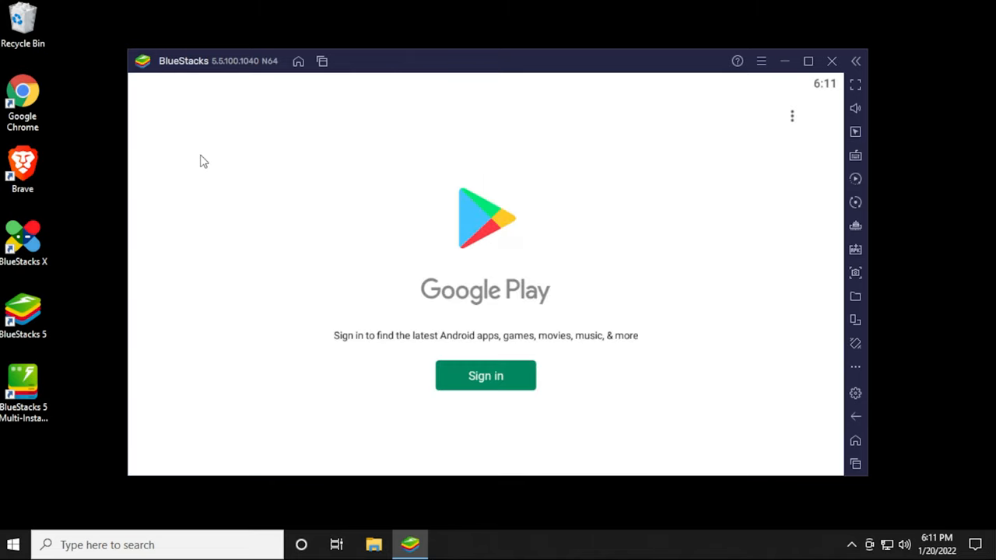
click(486, 375)
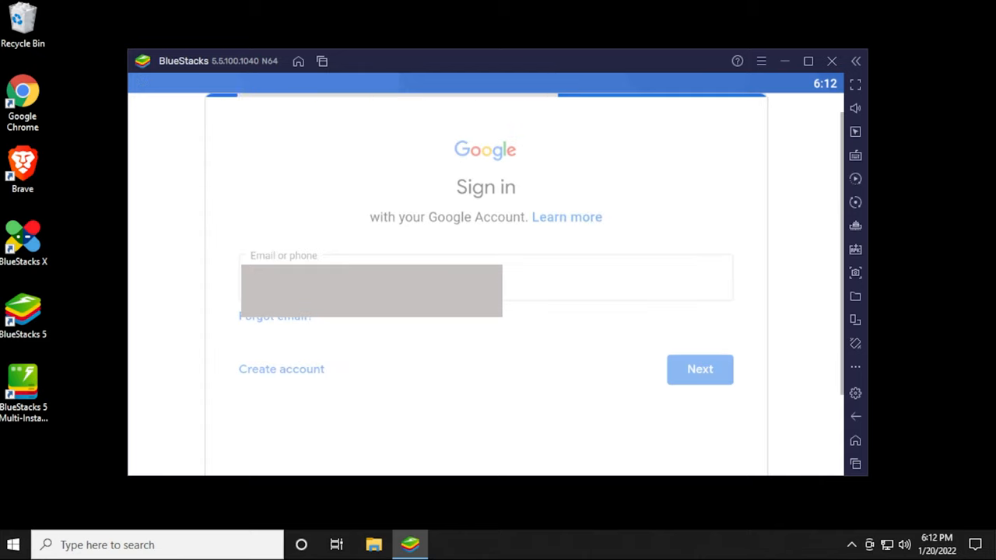
click(701, 369)
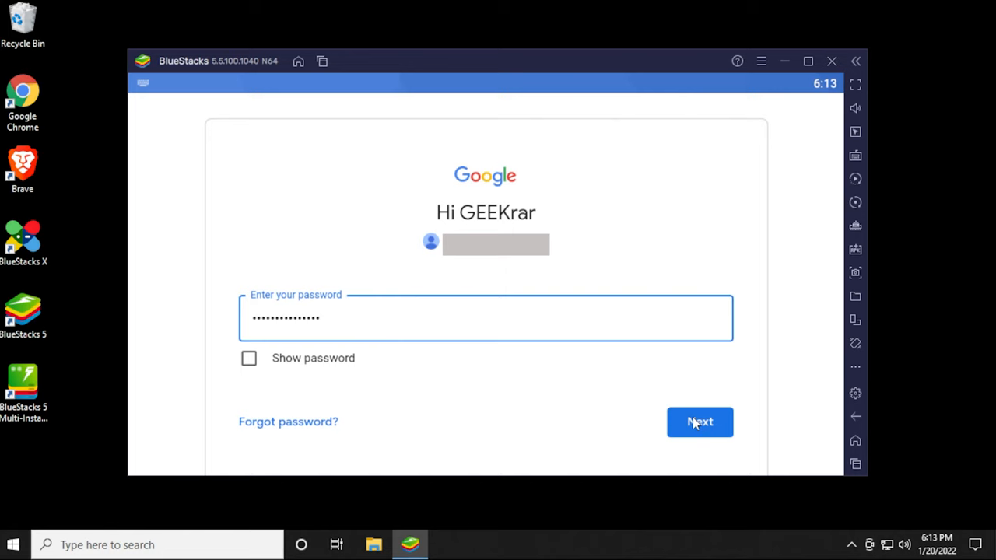
click(700, 422)
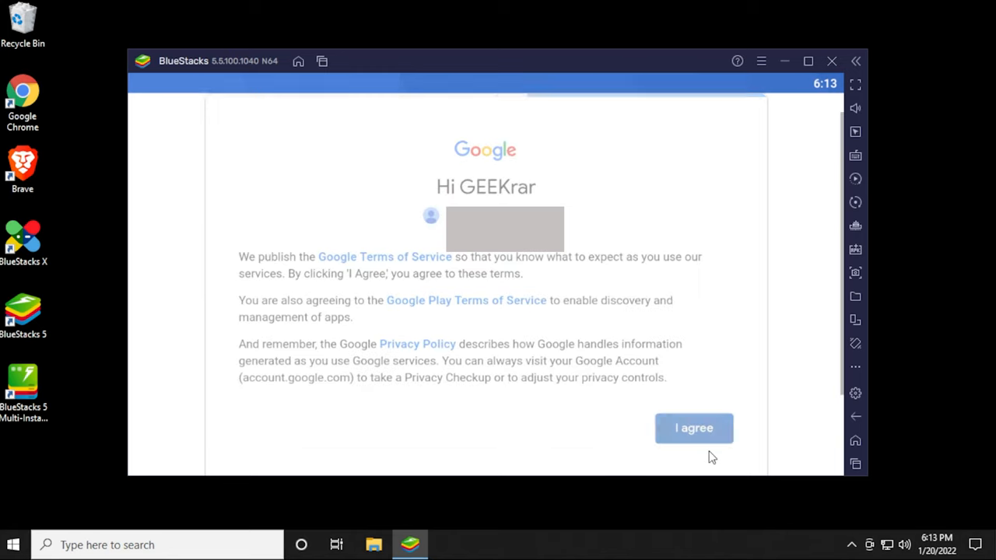
Accept Google's terms with Back up to Google Drive turned off.
click(694, 428)
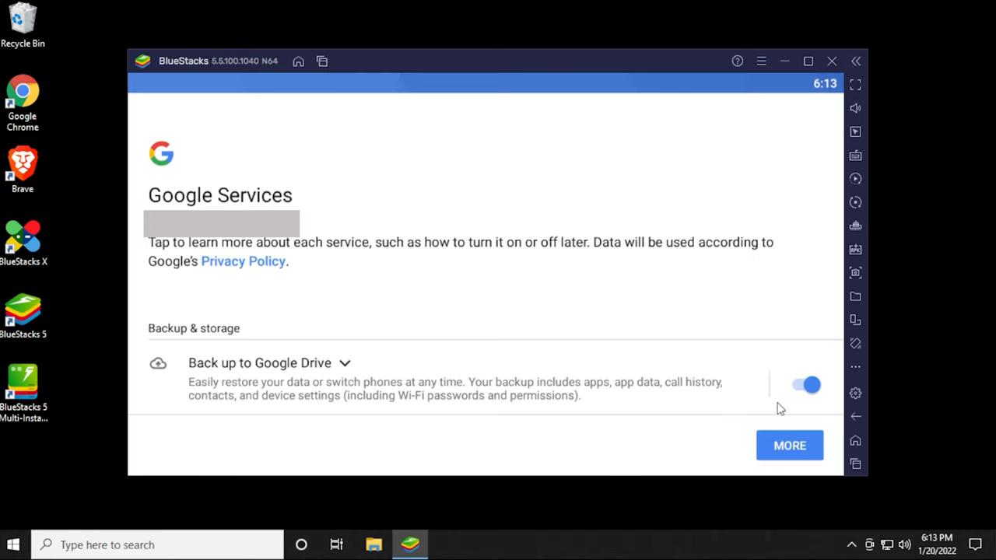
click(807, 384)
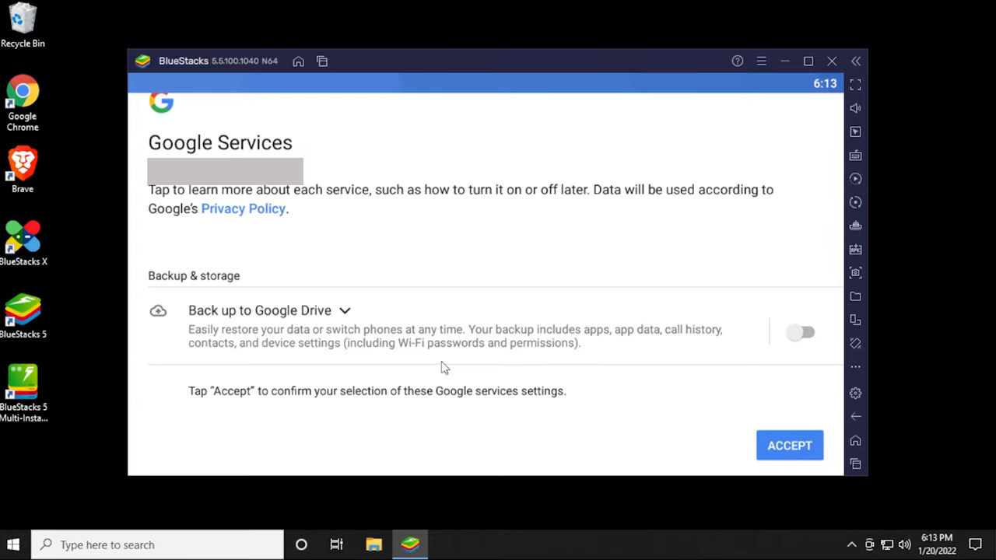
click(789, 445)
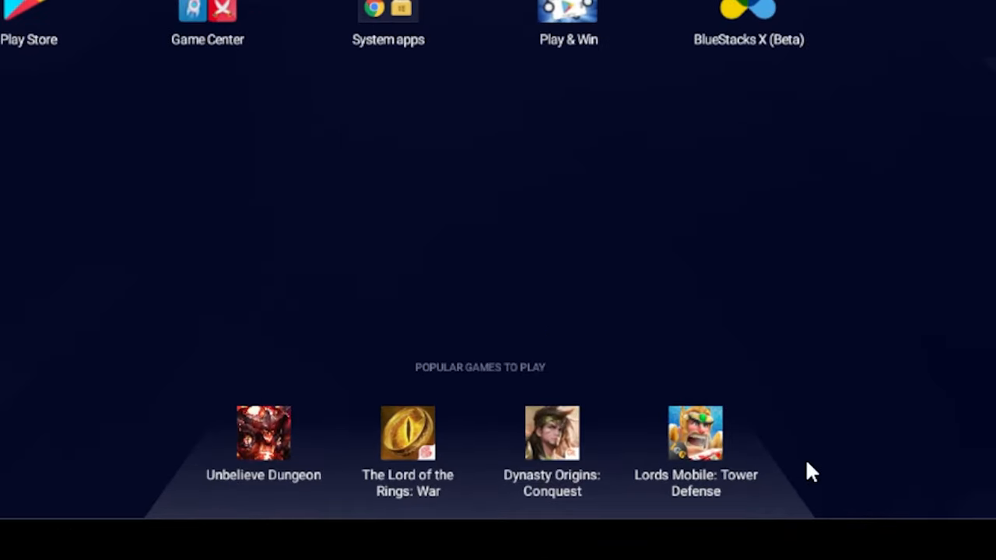
mouse_move(438, 465)
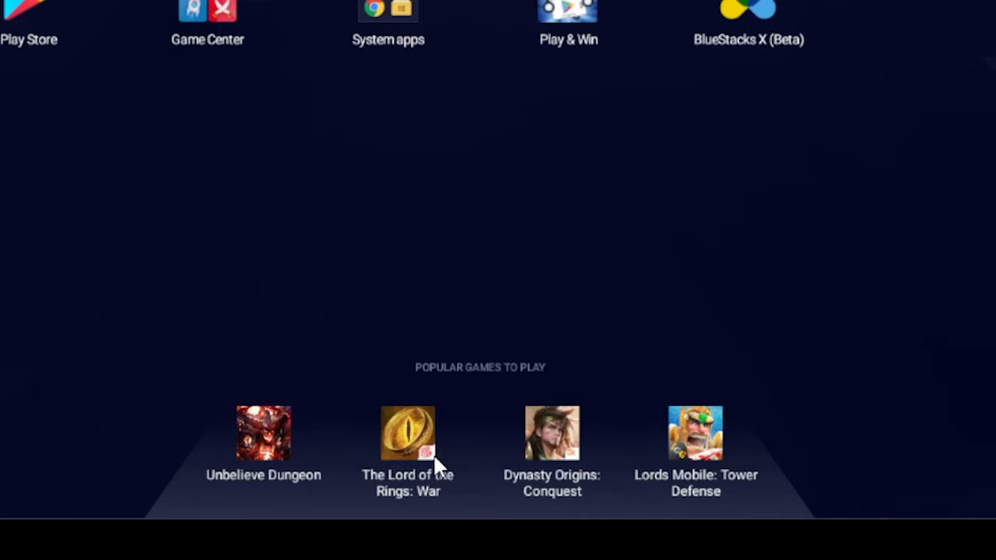
mouse_move(336, 465)
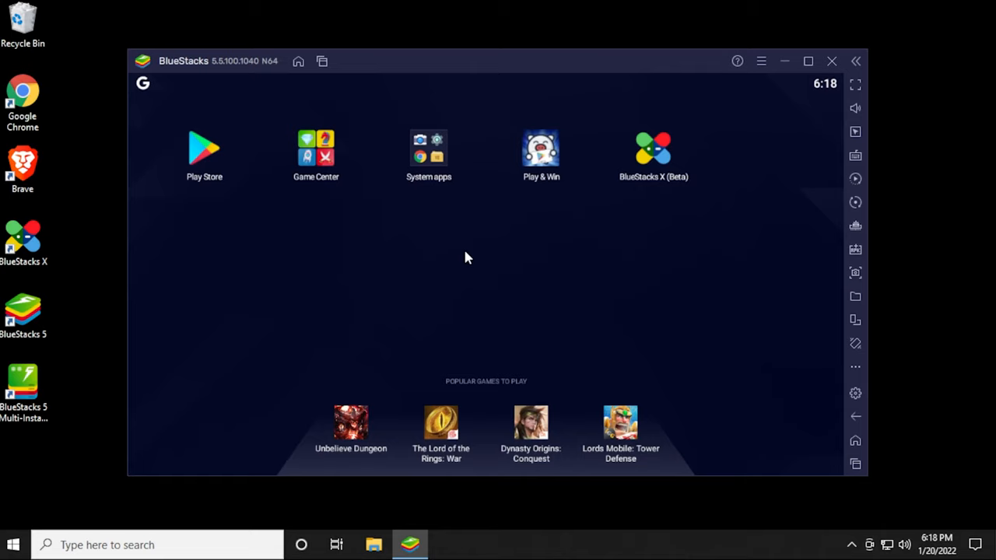
mouse_move(428, 156)
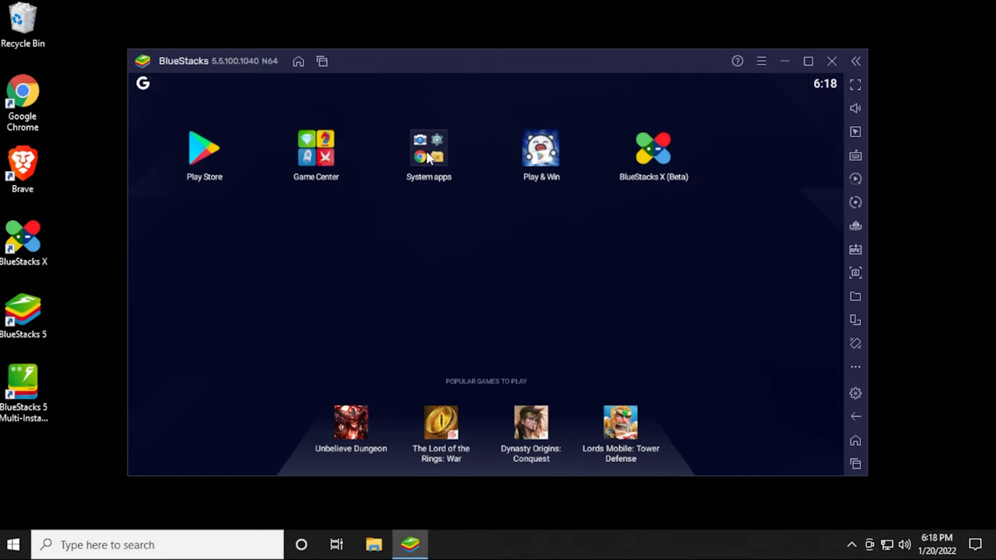
click(429, 152)
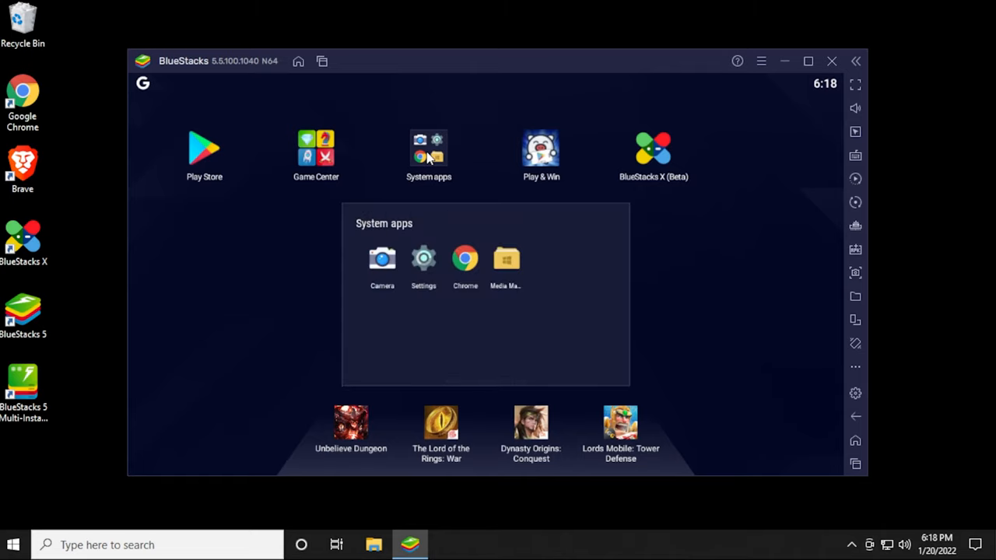
mouse_move(383, 273)
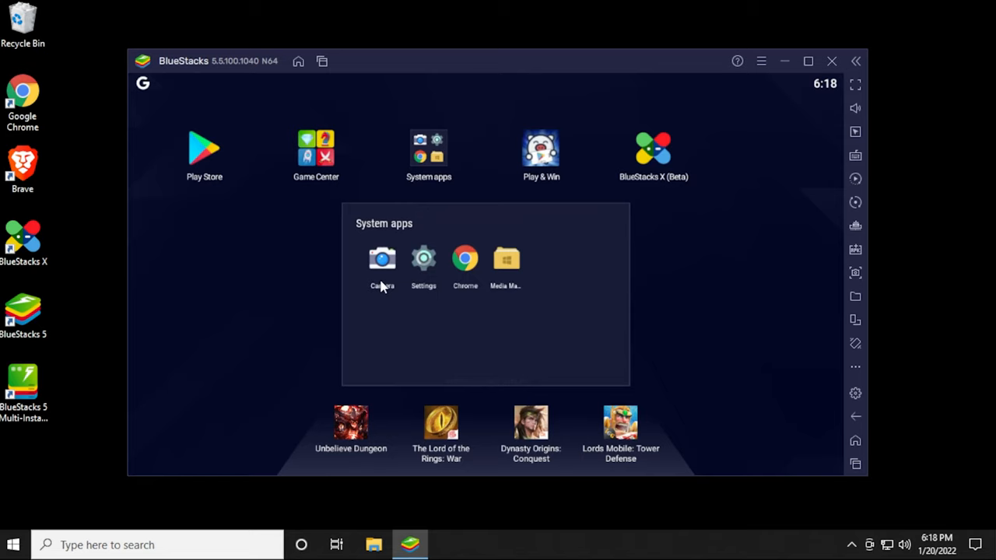
mouse_move(434, 264)
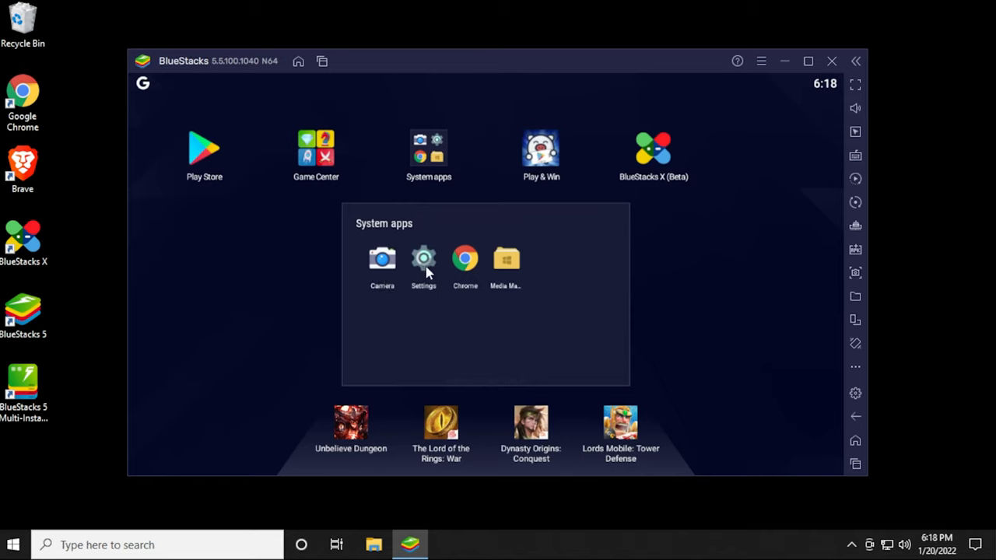
mouse_move(734, 266)
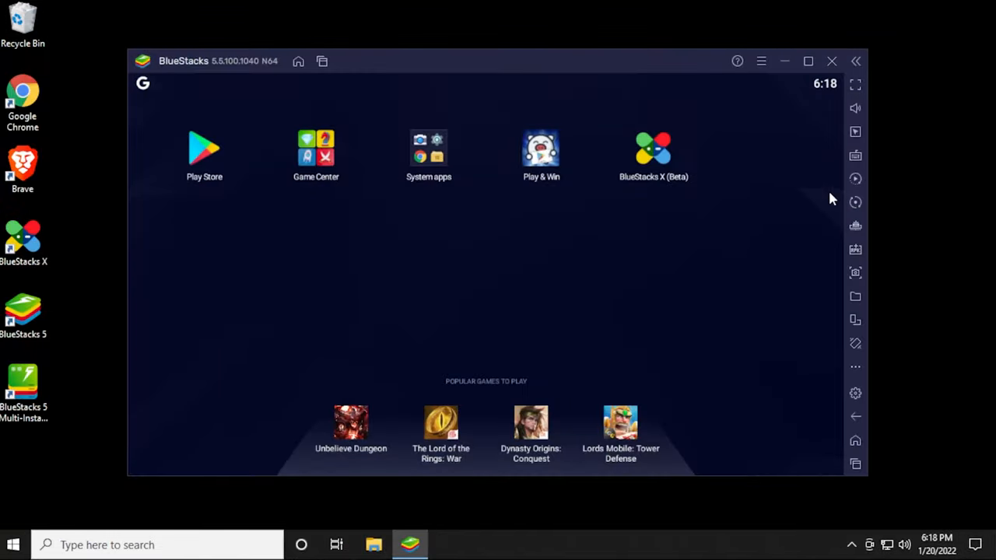
mouse_move(856, 84)
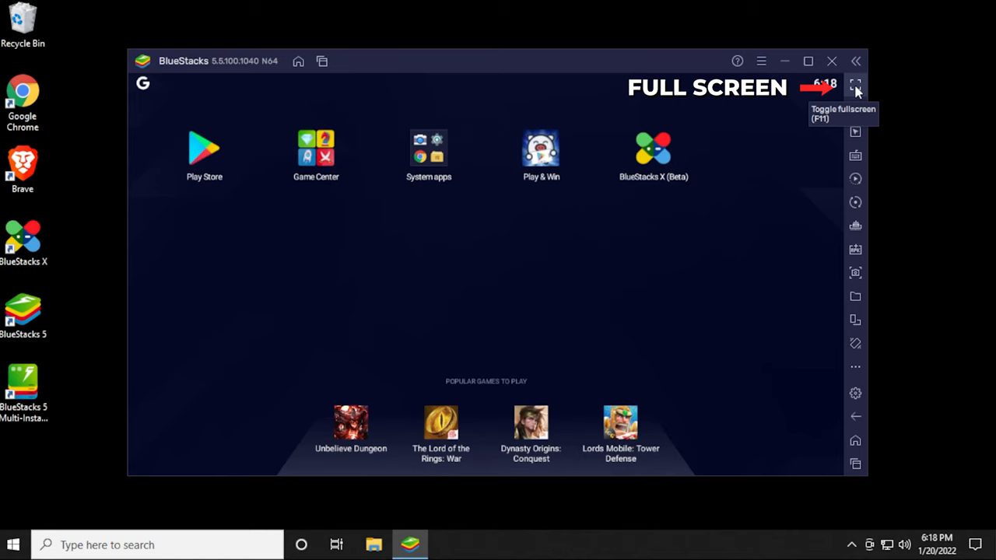
Try fullscreen, the volume slider and Trim memory, freeing 319 MB.
click(856, 84)
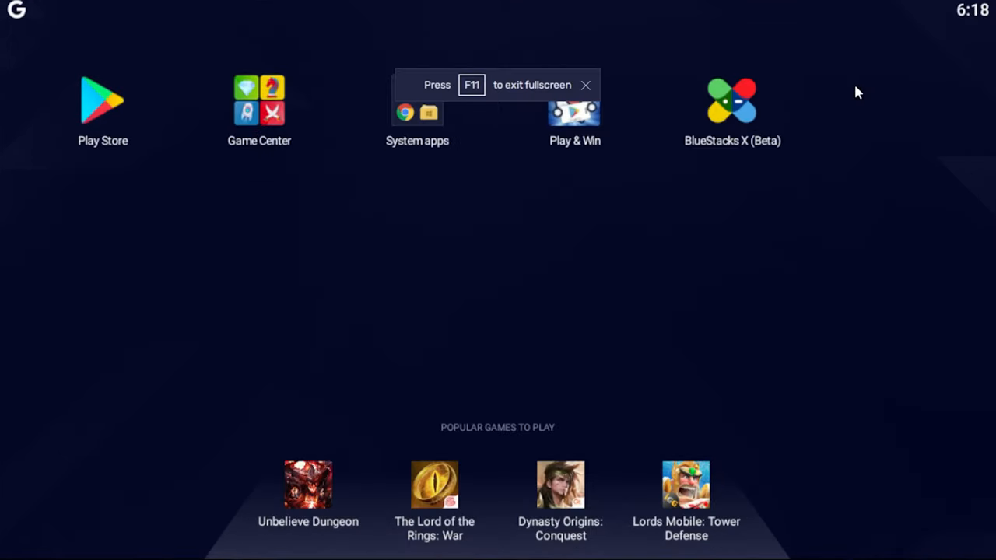
key(f11)
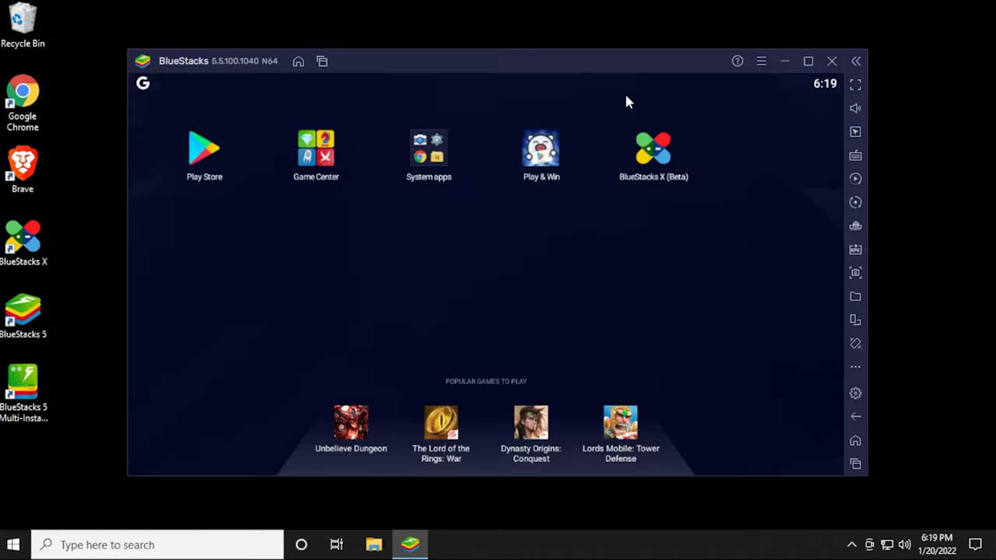
mouse_move(856, 109)
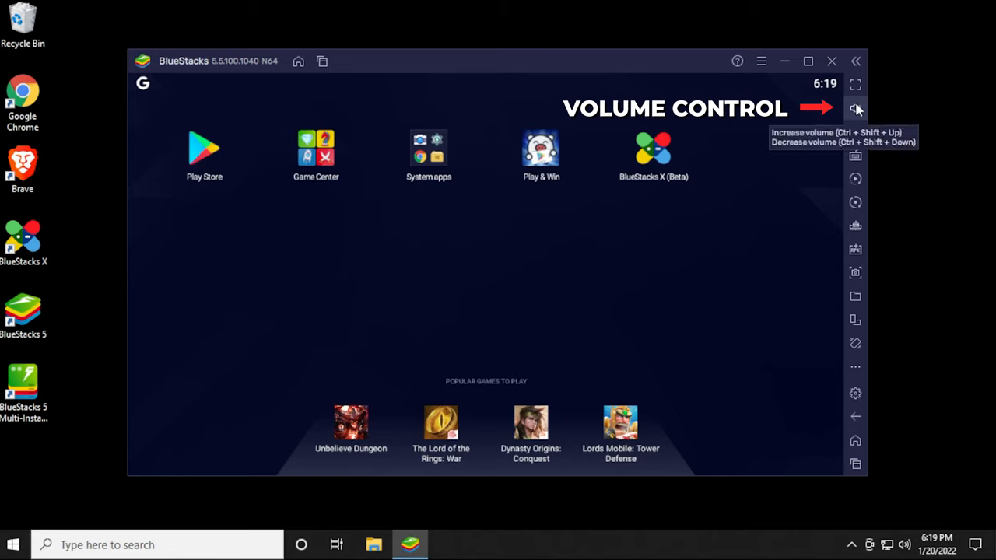
click(856, 109)
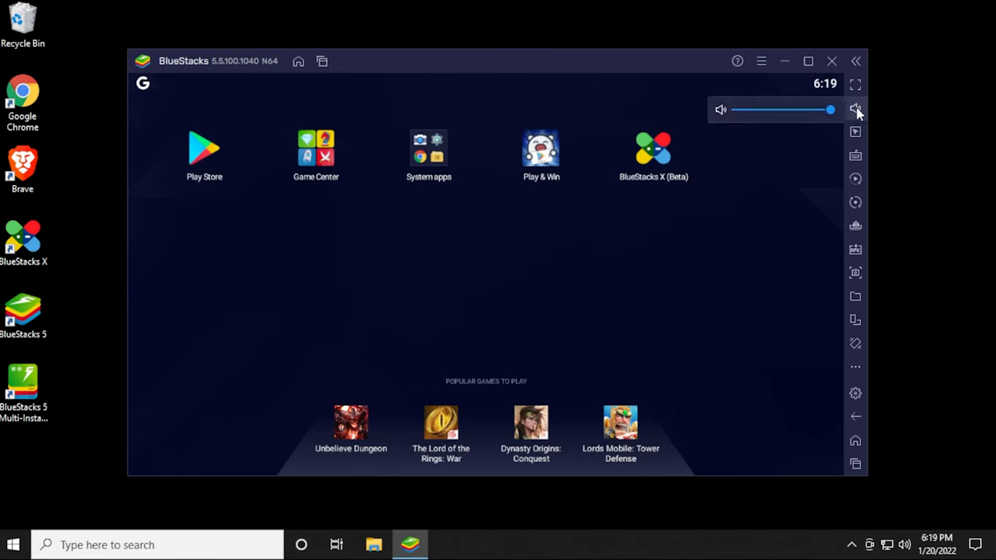
mouse_move(856, 132)
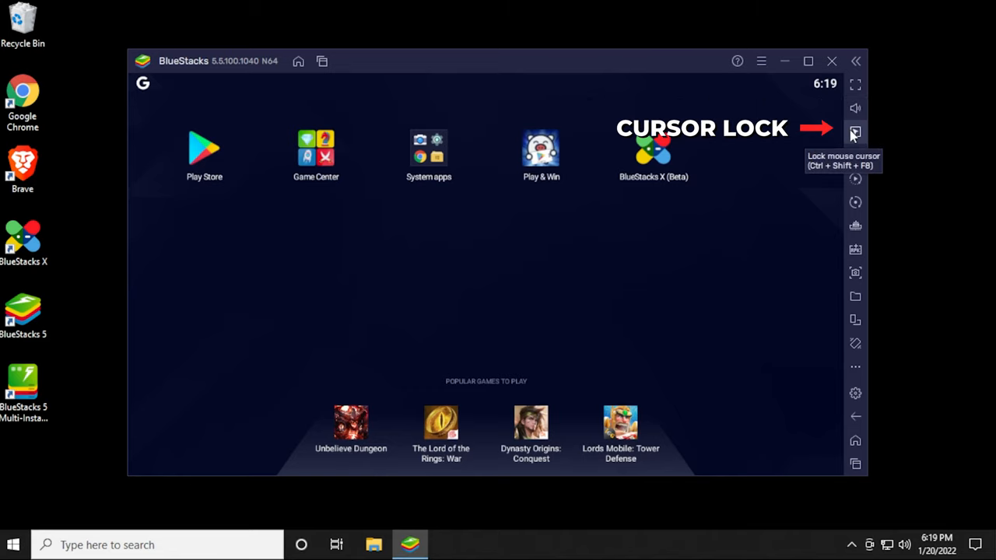
mouse_move(856, 155)
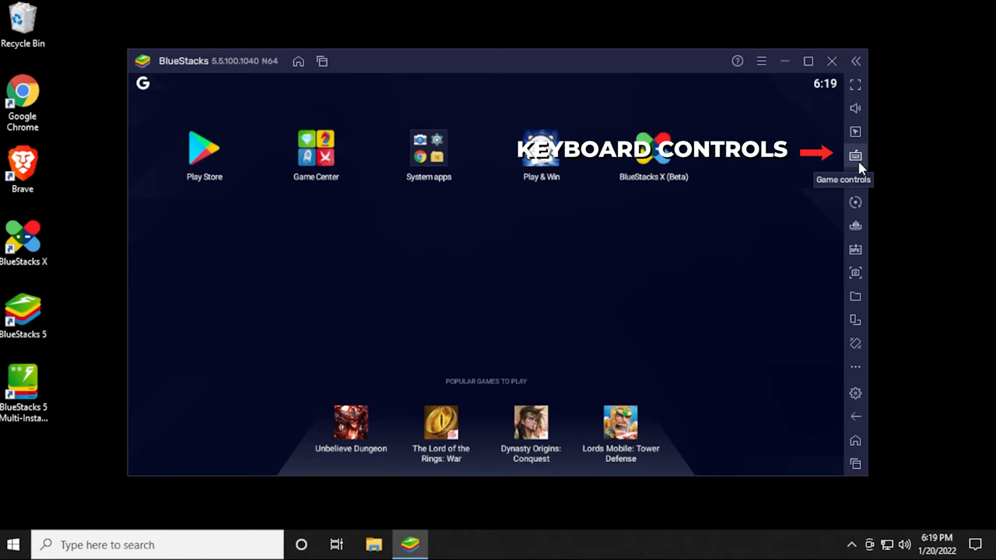
mouse_move(856, 179)
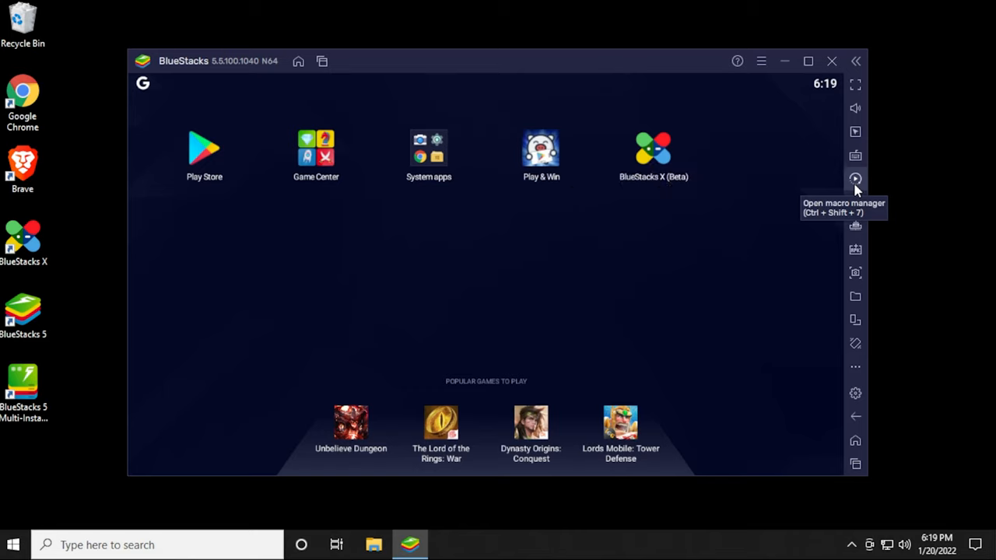
mouse_move(856, 234)
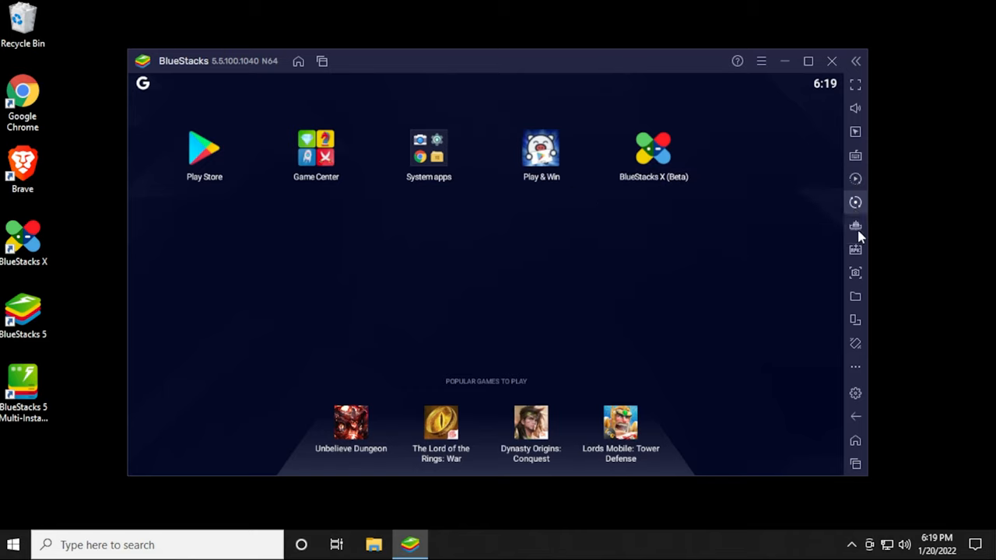
click(856, 226)
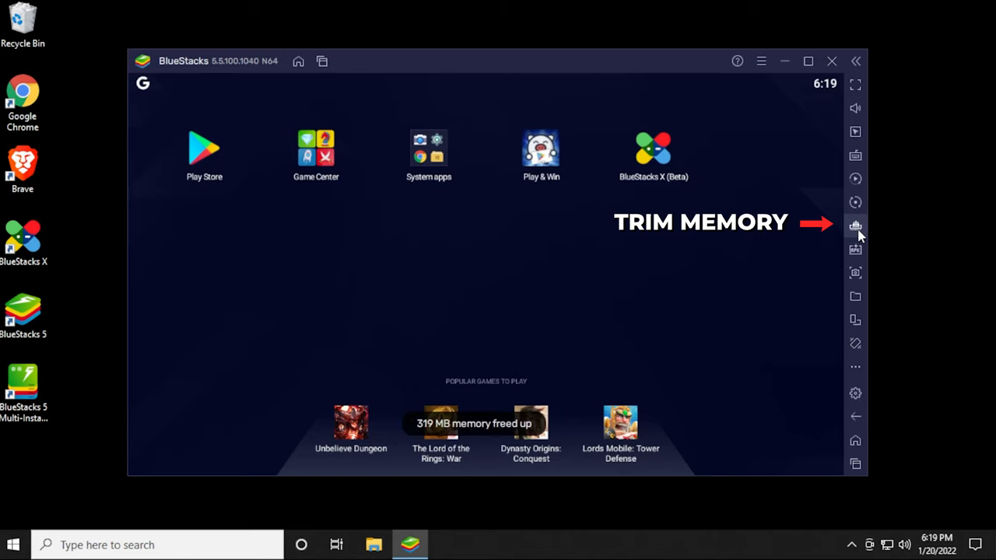
click(856, 226)
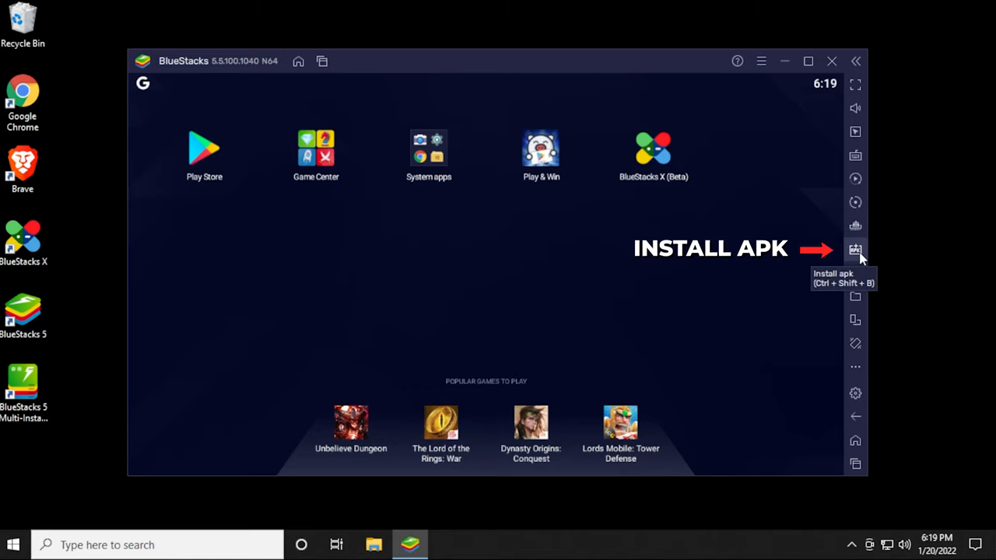
Cancel Install APK, take a screenshot and open the media folder keeping its current location.
click(856, 249)
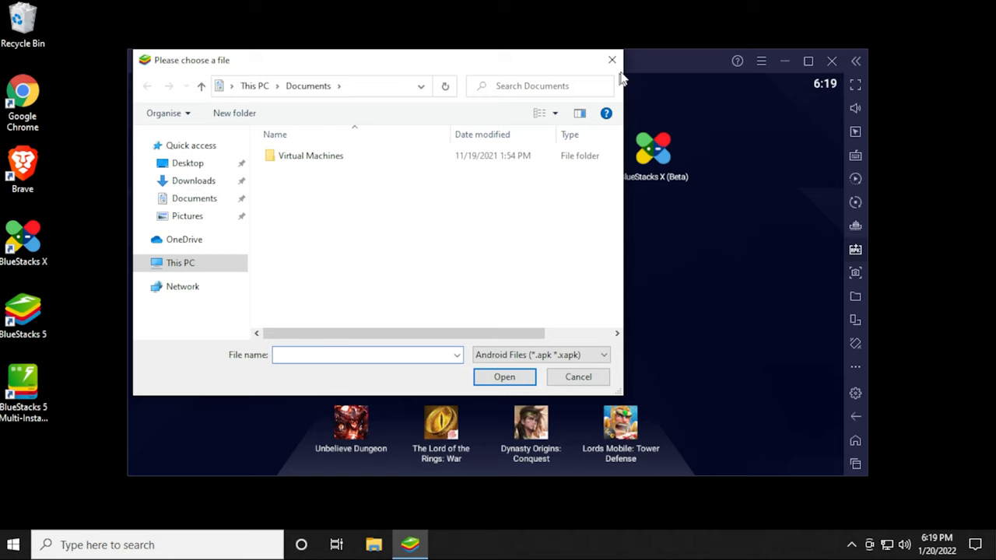
click(579, 376)
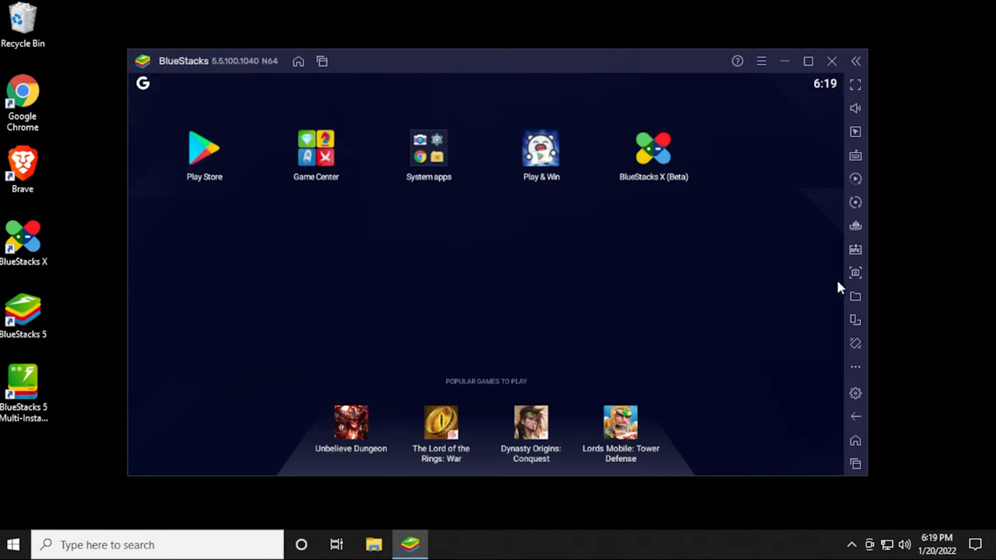
mouse_move(856, 272)
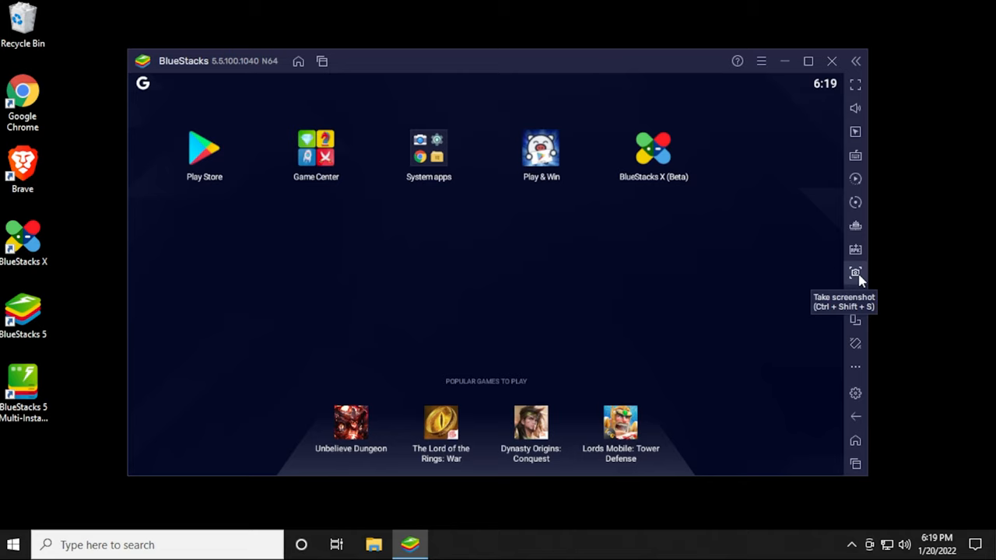
click(856, 270)
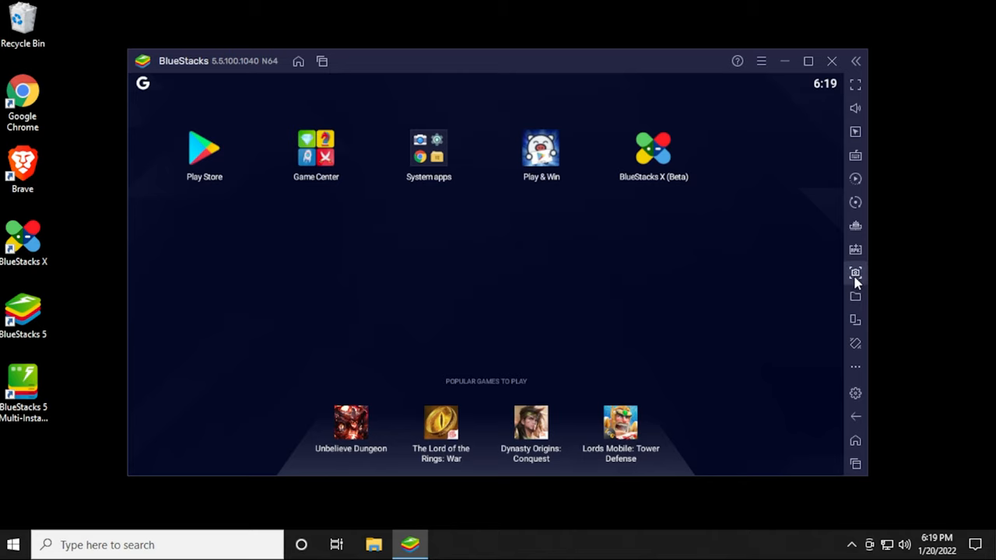
click(856, 273)
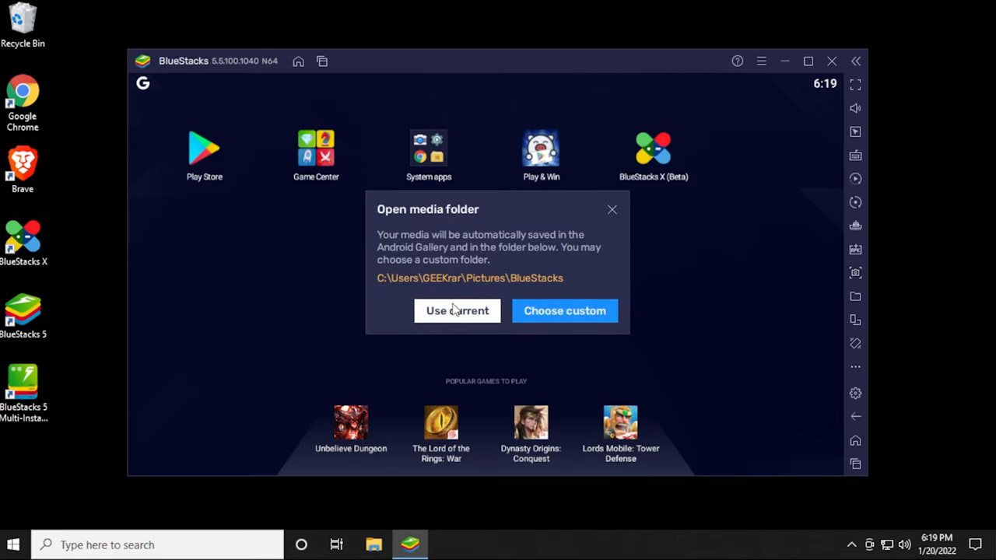
click(613, 209)
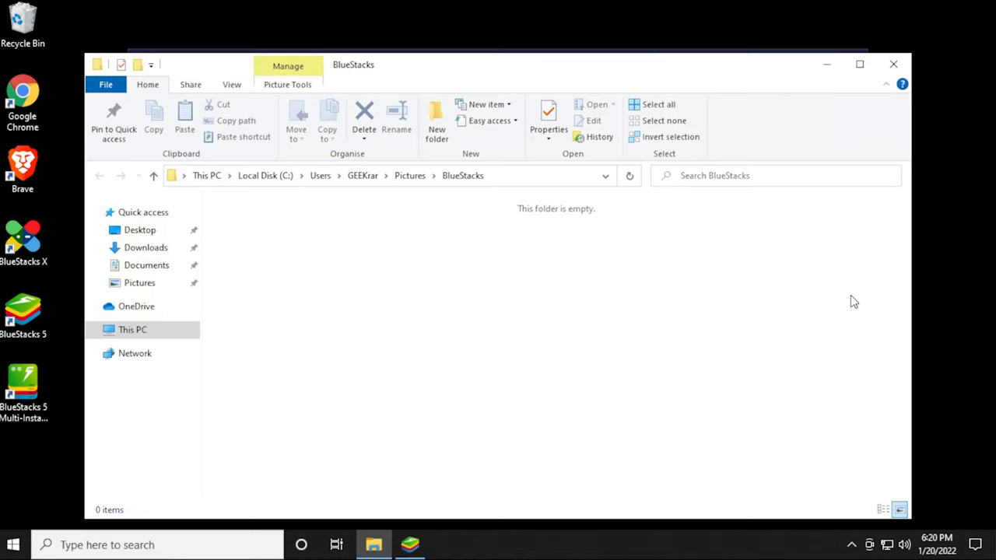
Check the empty Pictures\BlueStacks media folder in File Explorer and close it.
click(462, 175)
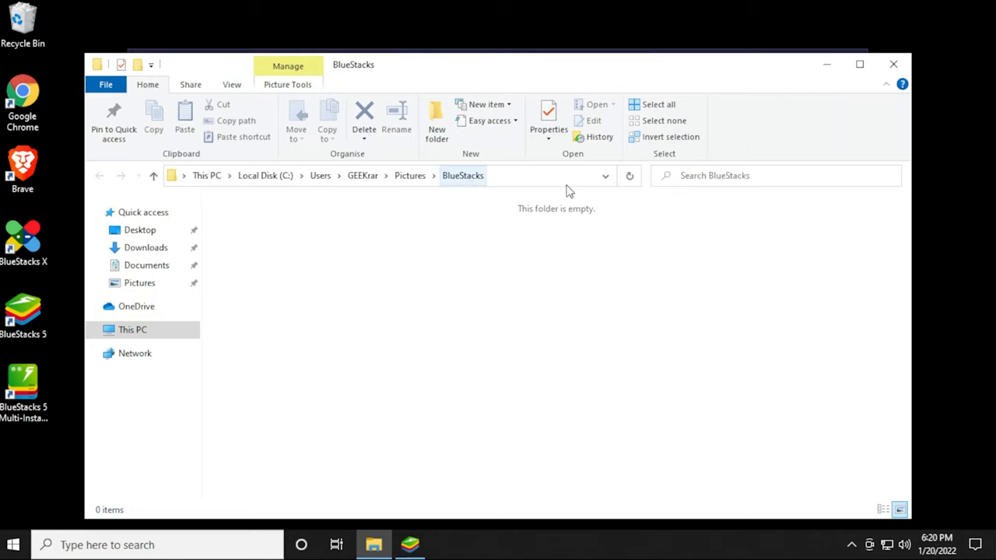
click(411, 545)
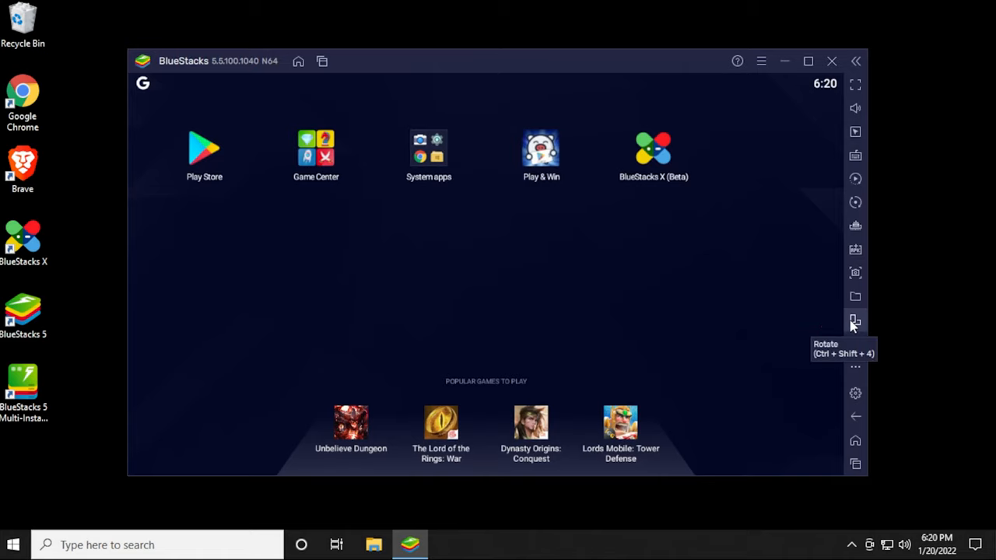
Rotate the emulator window to portrait orientation.
click(856, 320)
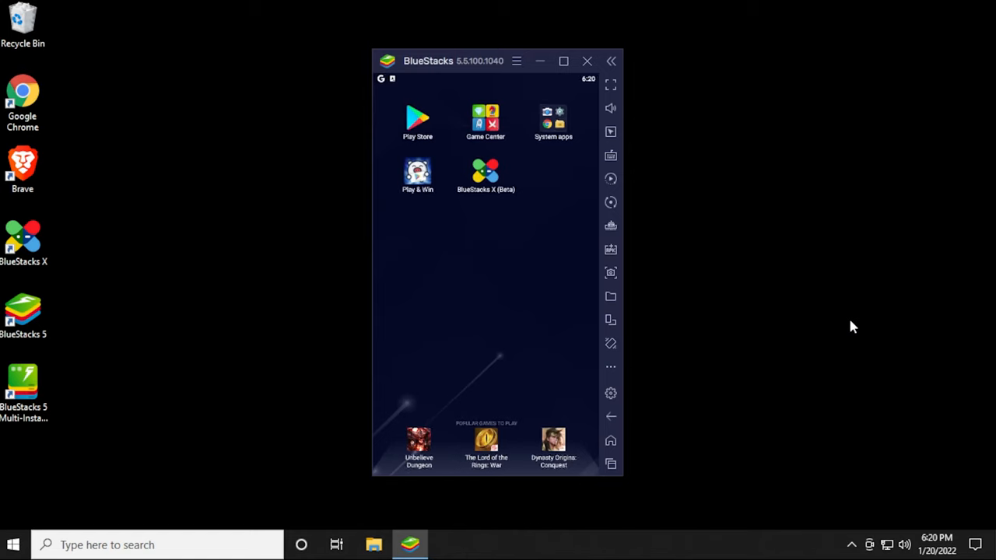
mouse_move(822, 335)
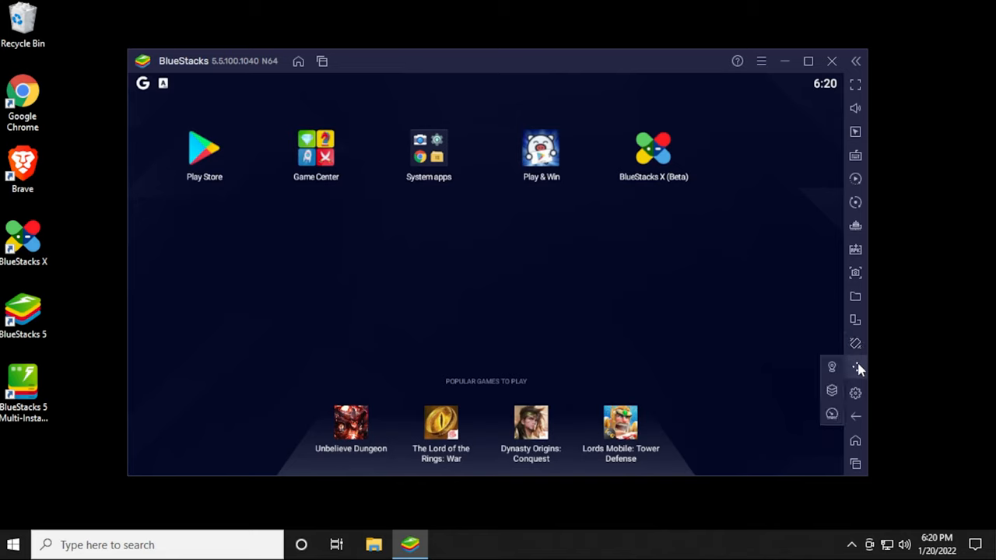
mouse_move(831, 367)
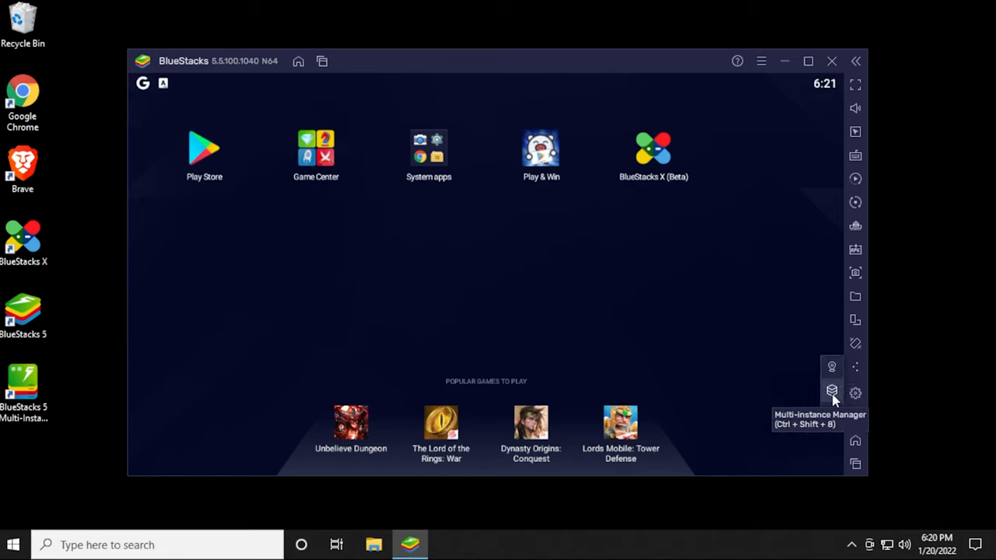
click(831, 392)
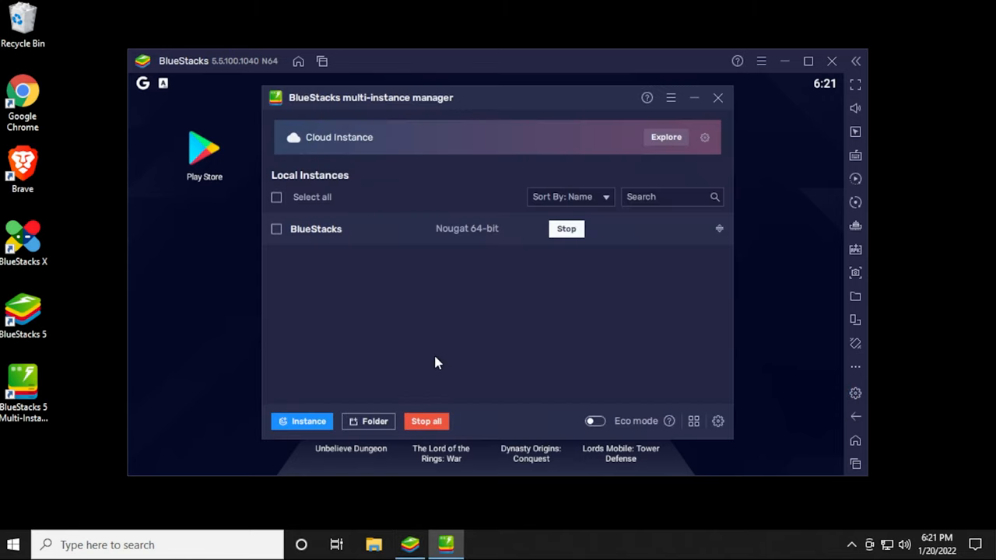
mouse_move(314, 436)
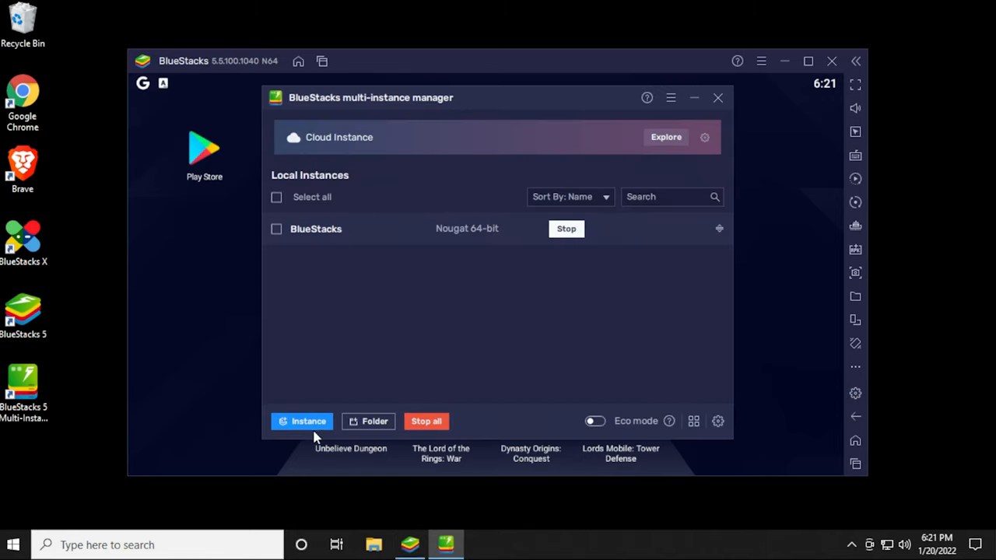
click(302, 420)
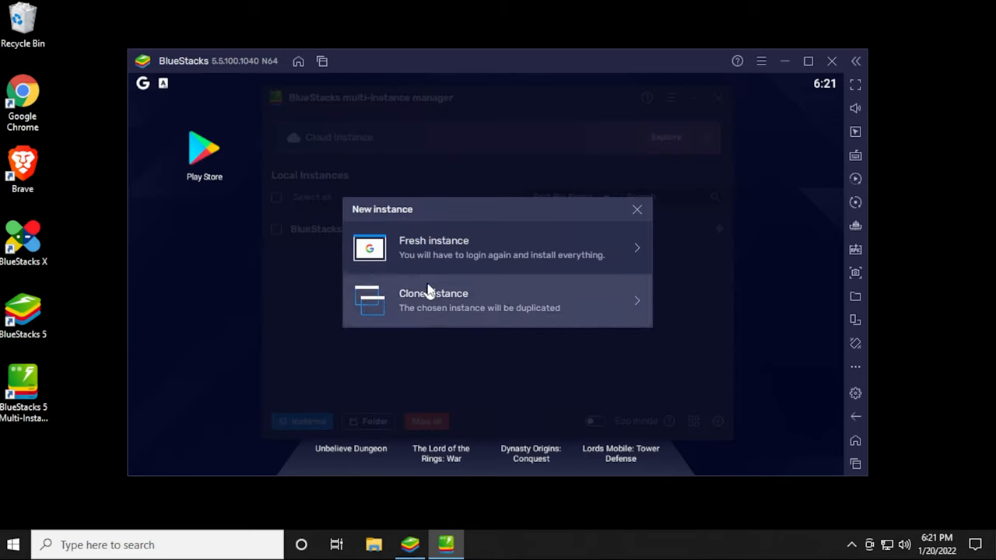
mouse_move(543, 323)
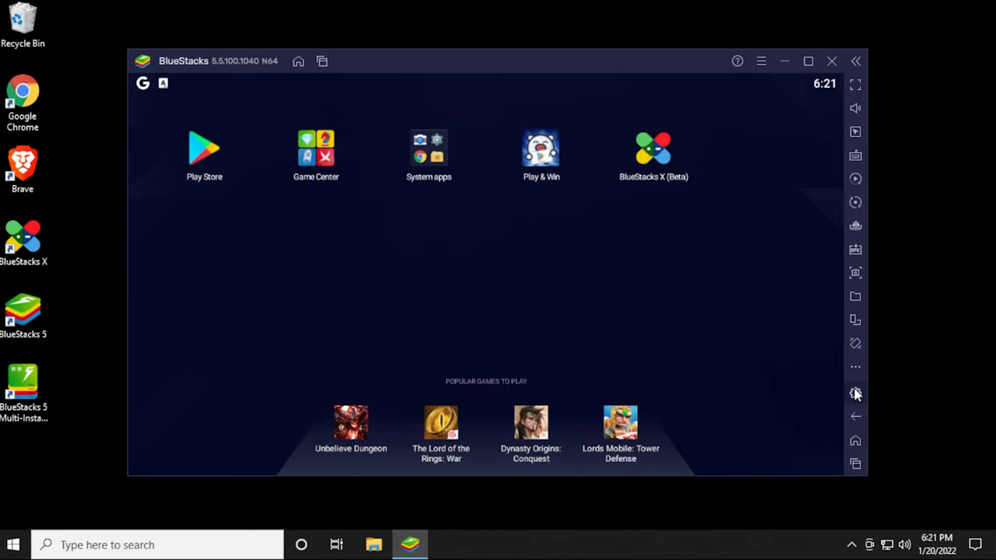
In Settings keep CPU allocation at Medium (2 Cores) and show the Display page.
click(856, 393)
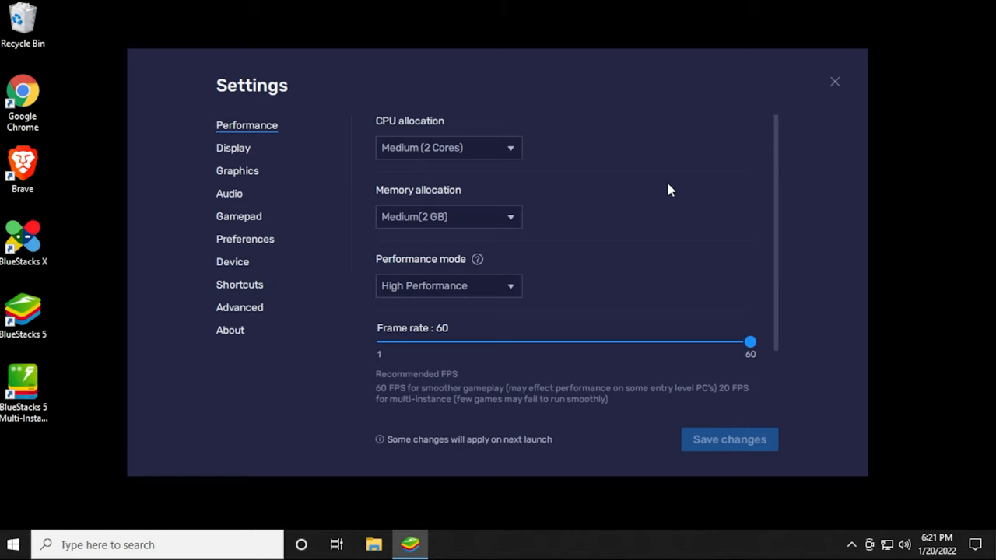
click(448, 146)
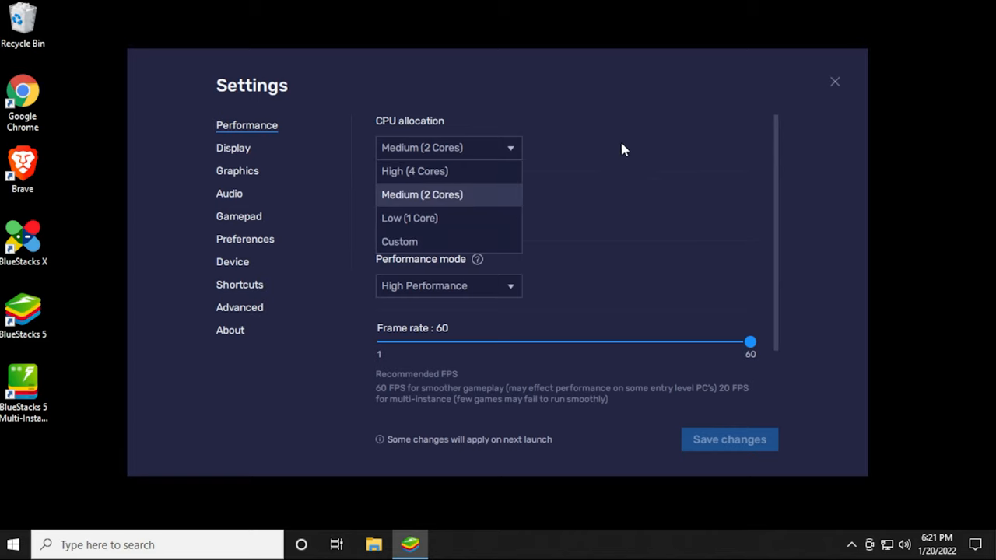
click(421, 195)
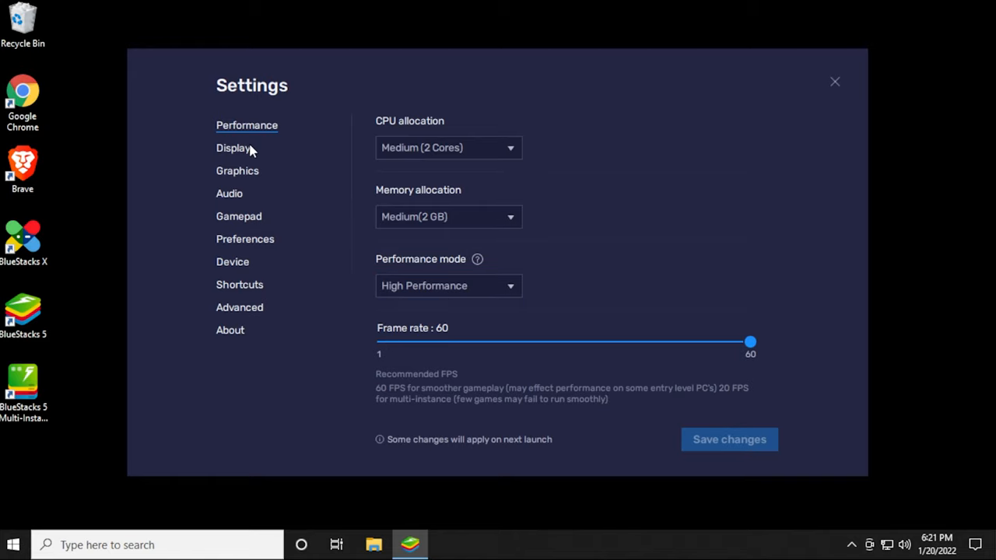
click(233, 147)
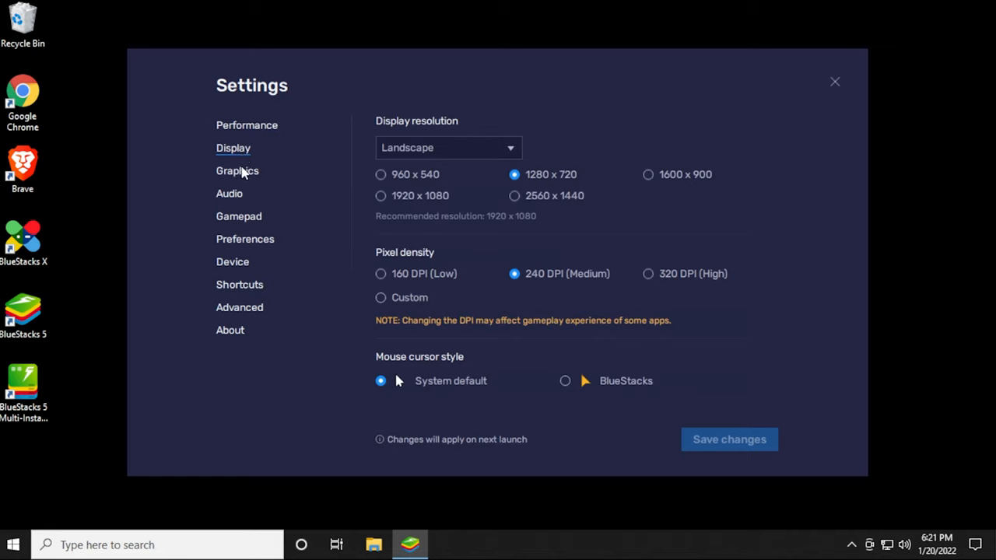
mouse_move(244, 173)
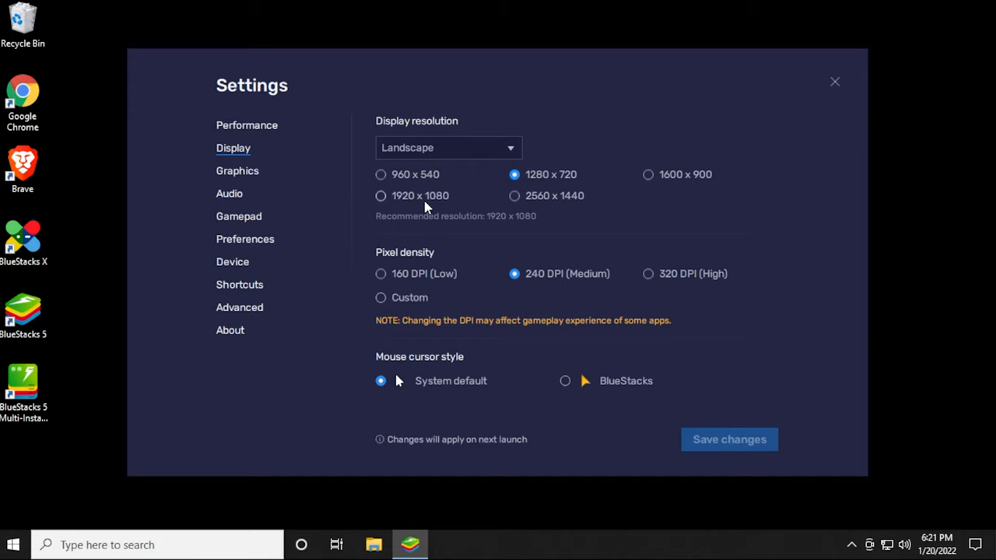
mouse_move(257, 196)
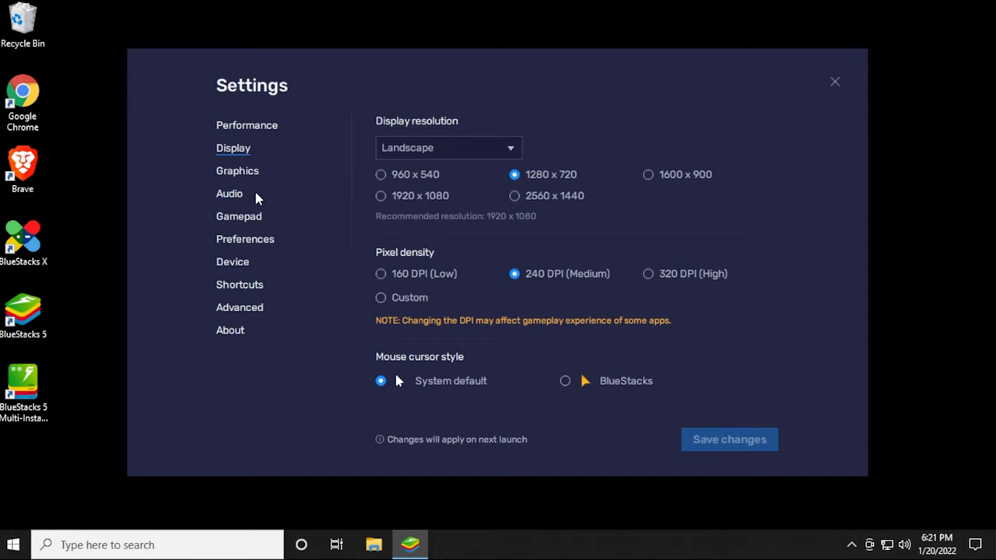
View the Graphics, Audio, Gamepad and Preferences settings pages in turn.
click(237, 170)
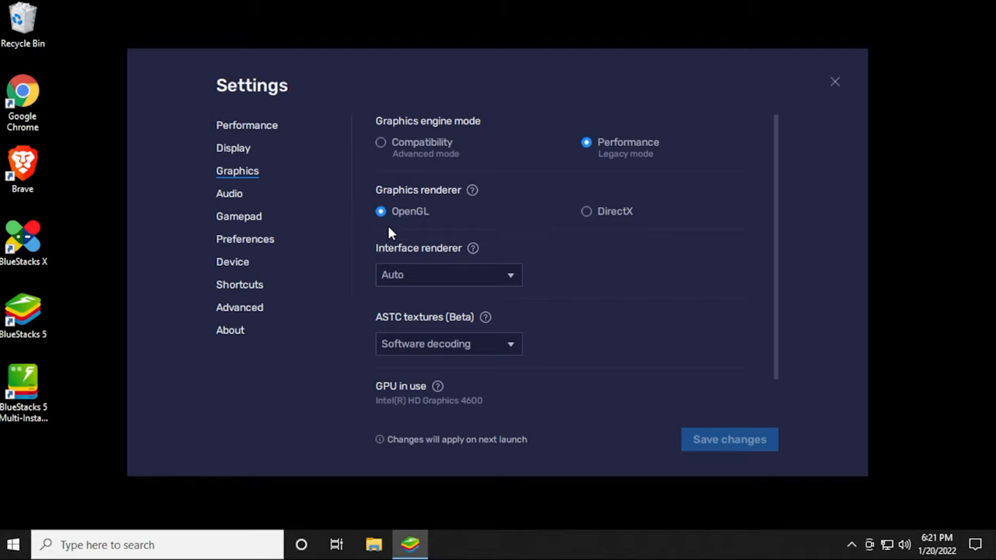
mouse_move(273, 230)
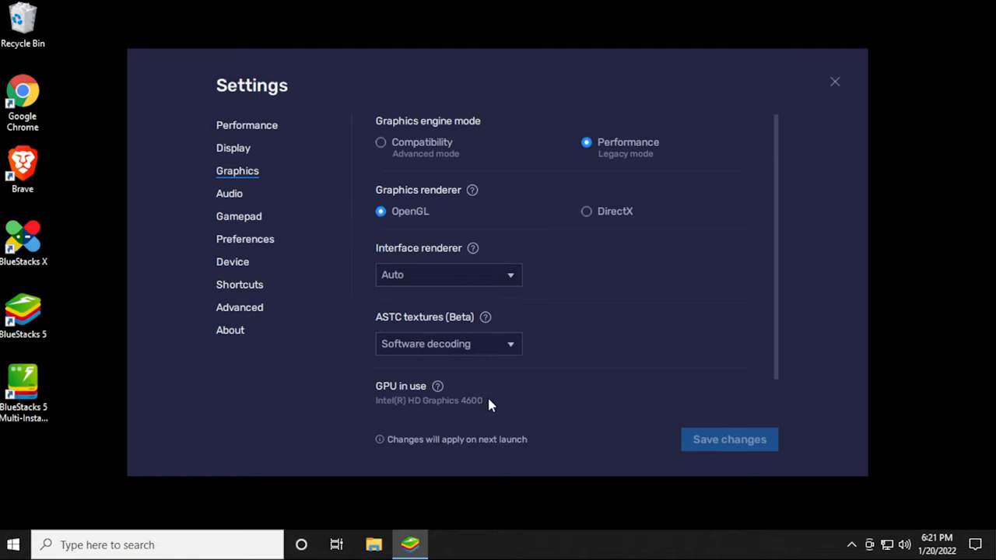
click(229, 193)
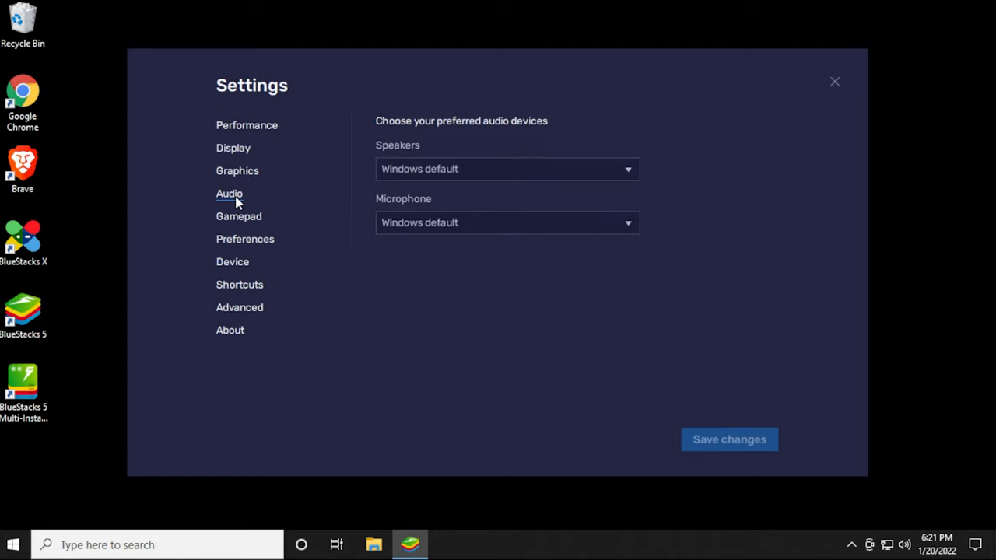
mouse_move(249, 224)
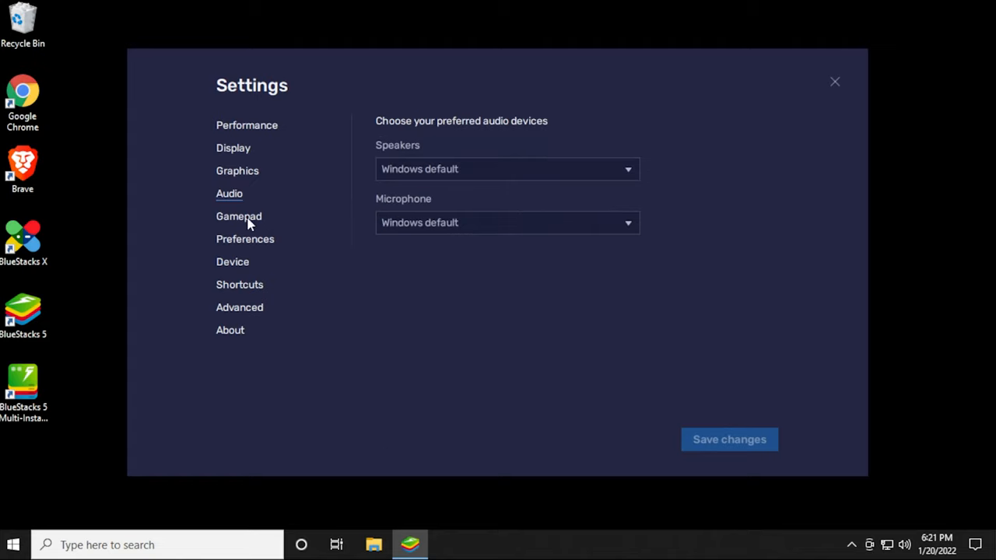
click(240, 216)
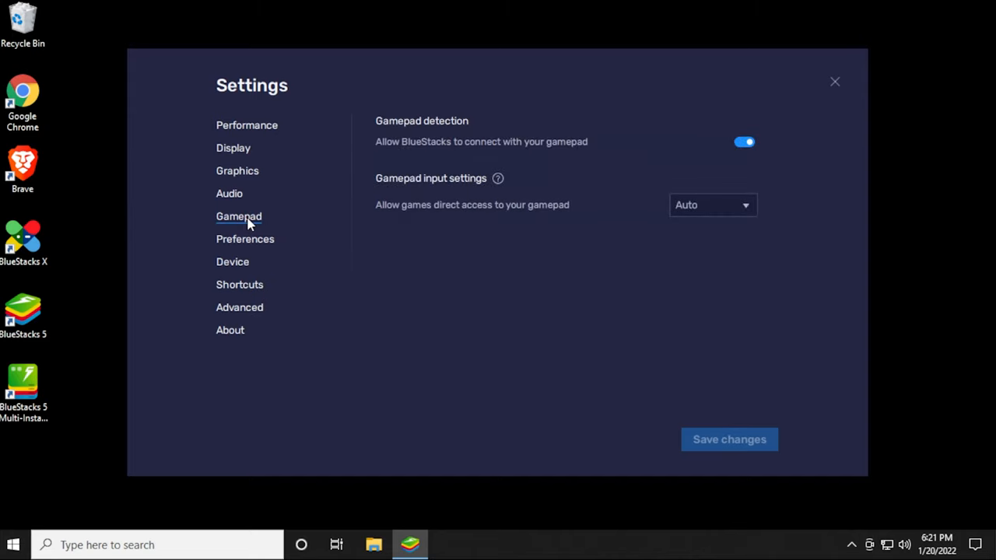
mouse_move(246, 249)
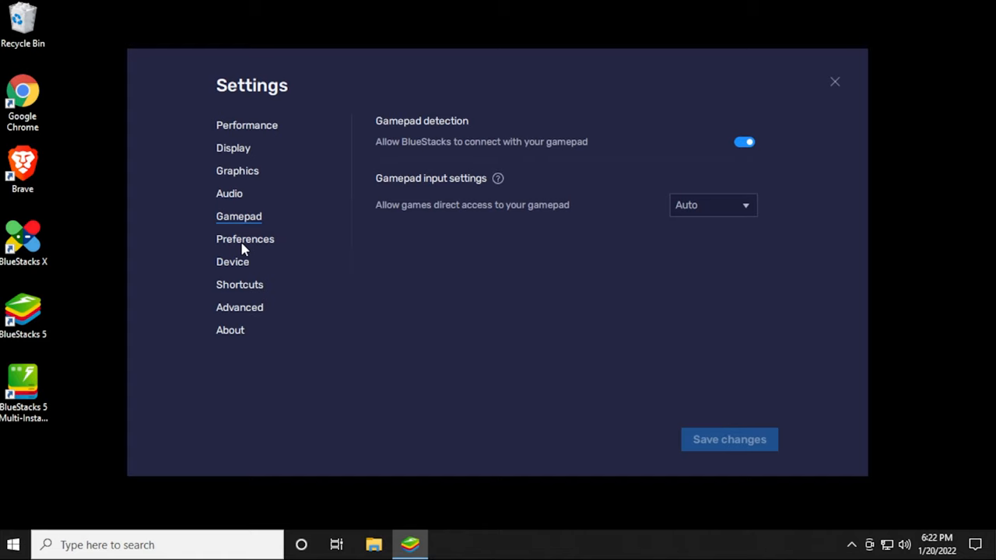
click(246, 239)
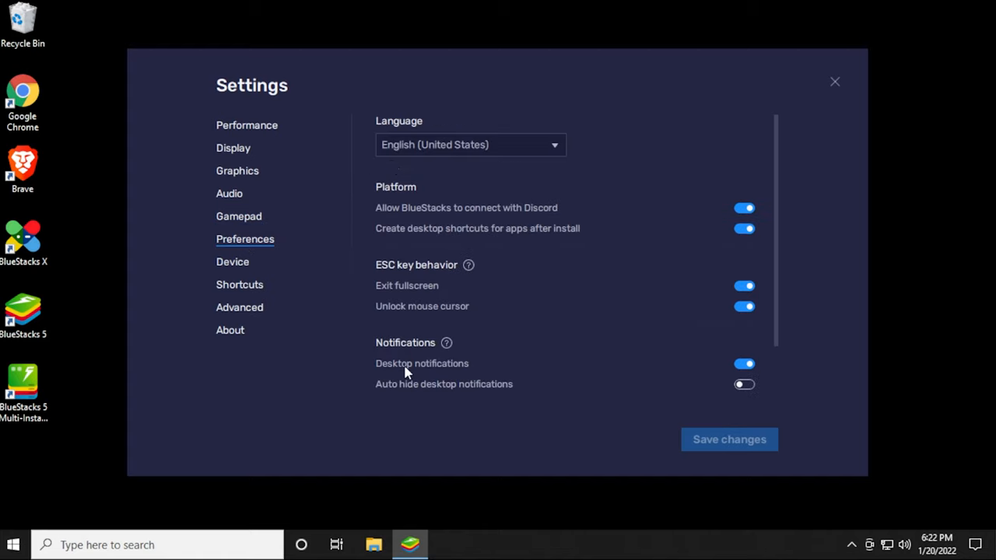
mouse_move(303, 272)
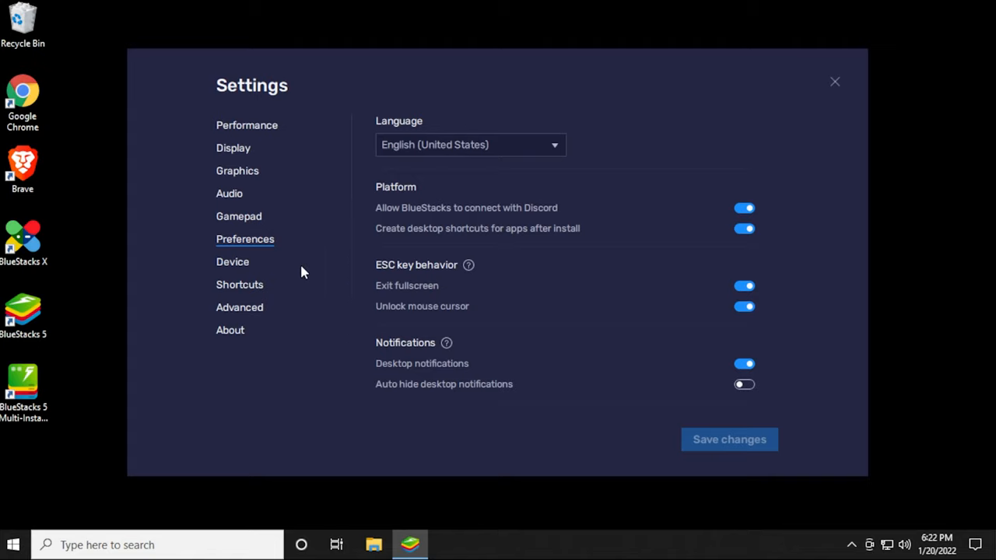
View the Device, Shortcuts and Advanced settings pages in turn.
click(234, 261)
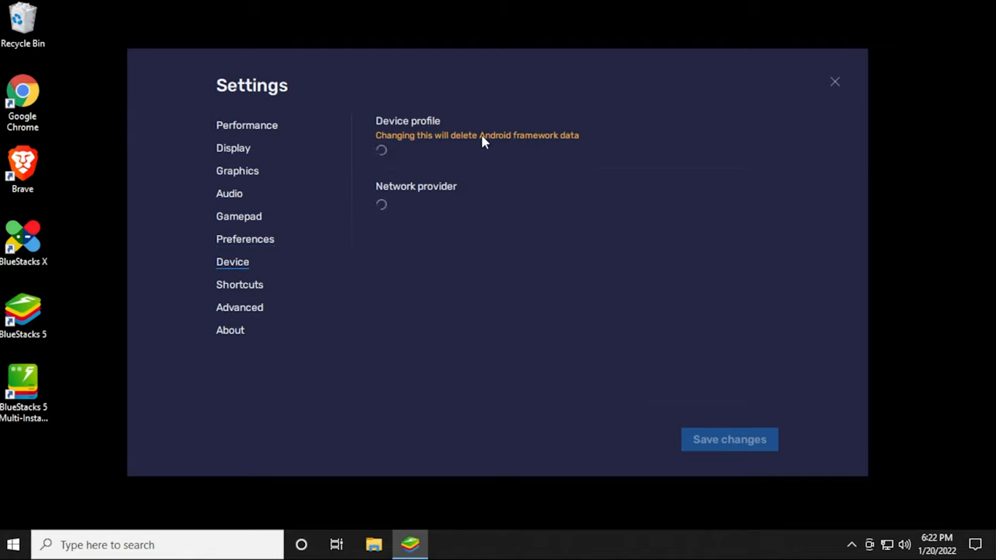
mouse_move(479, 154)
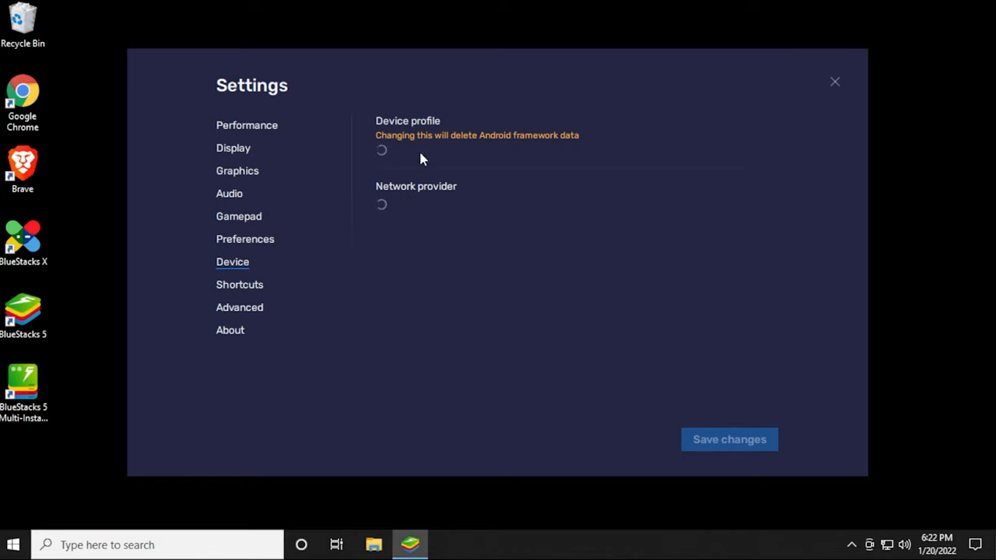
mouse_move(433, 158)
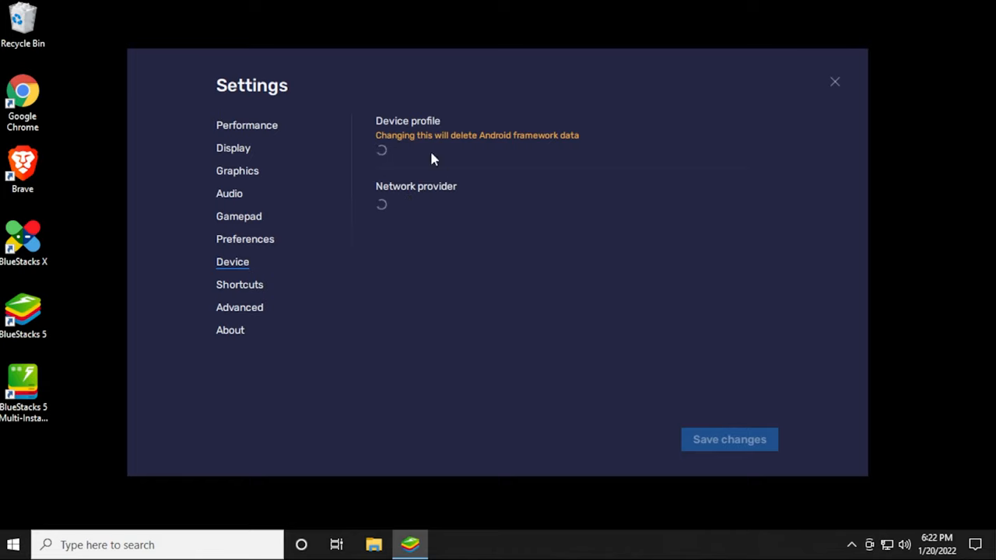
click(239, 283)
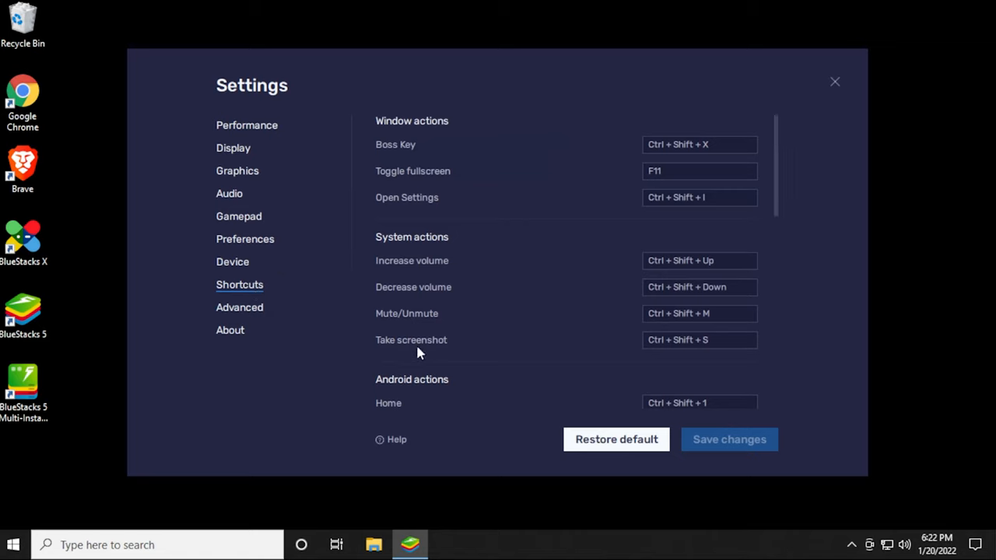
mouse_move(401, 154)
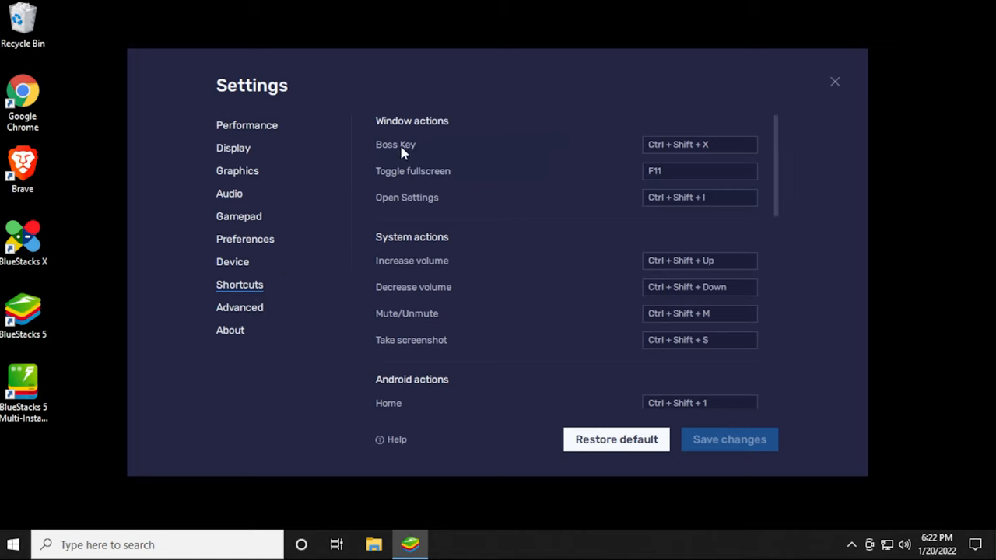
mouse_move(403, 350)
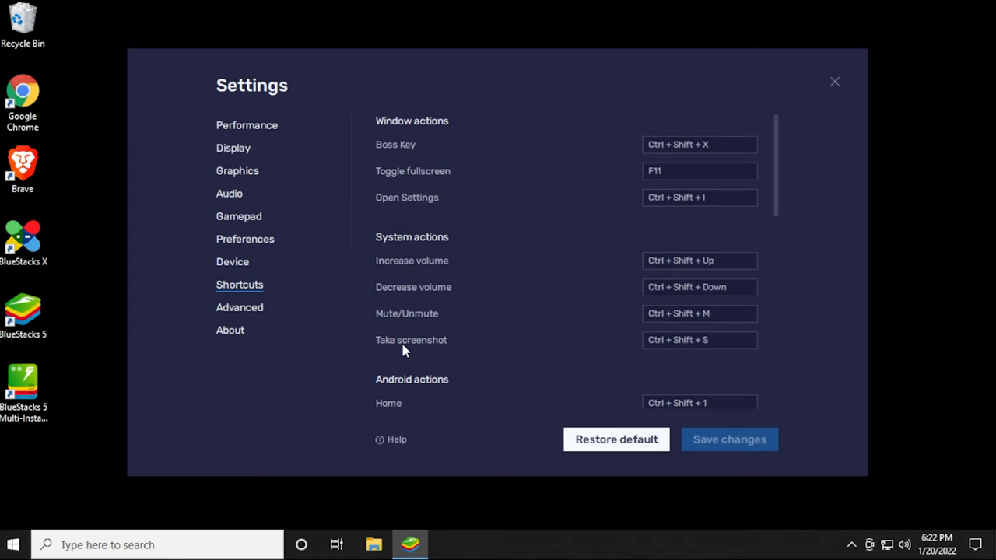
mouse_move(694, 398)
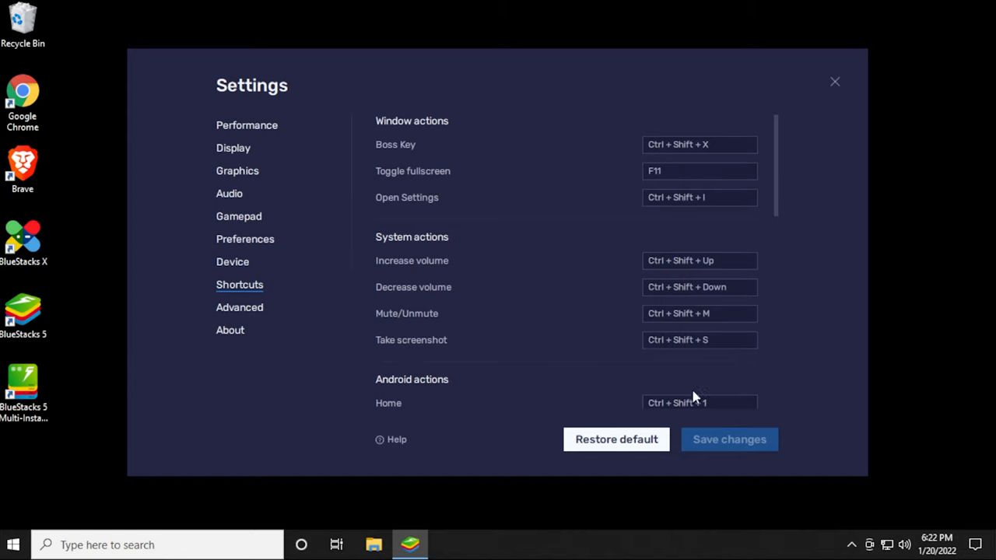
click(240, 308)
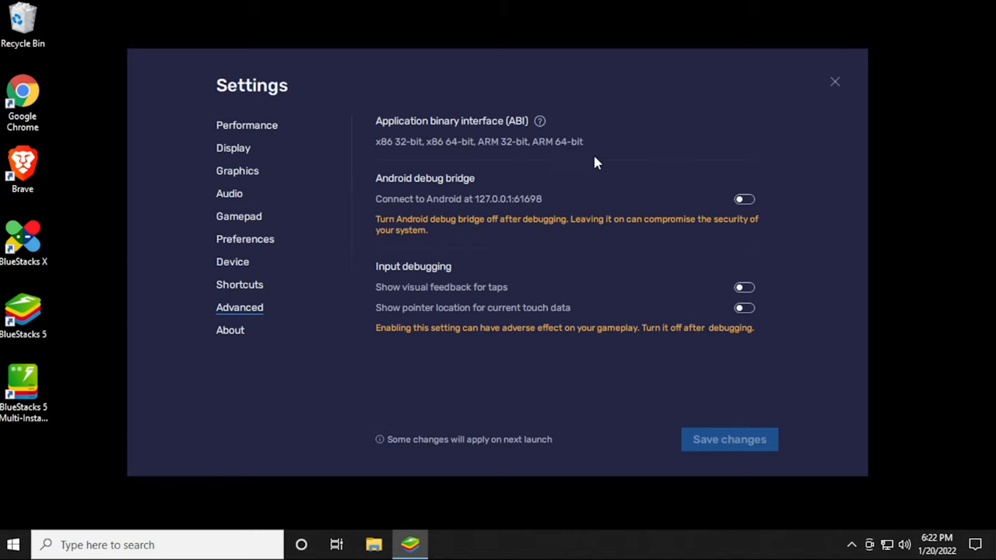
Toggle Android debug bridge, view the About page's version info and check for updates.
click(743, 199)
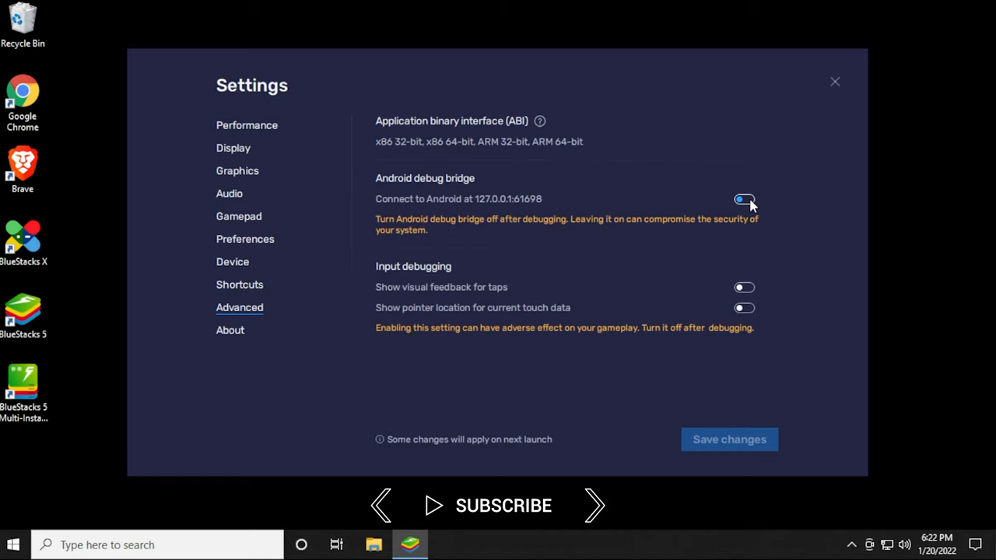
click(230, 330)
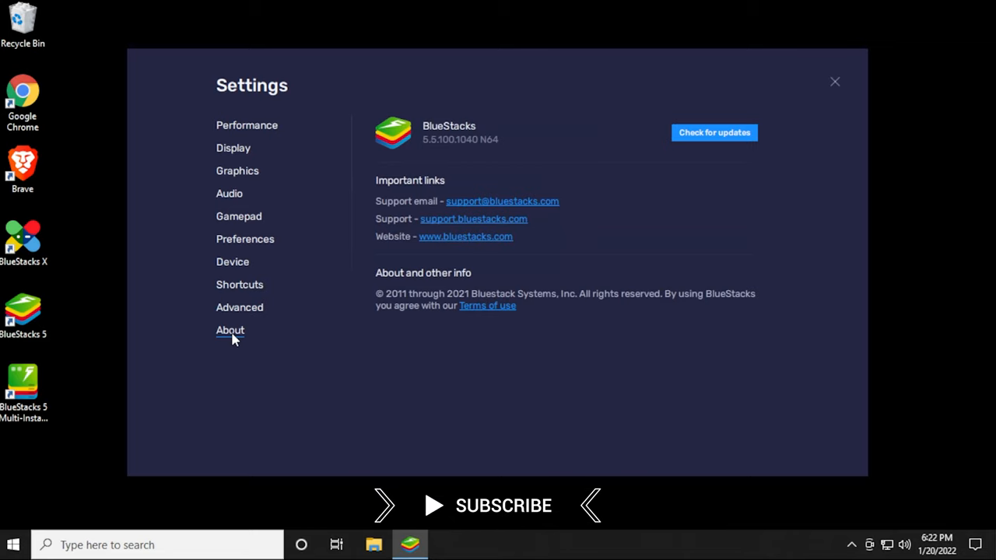
mouse_move(715, 132)
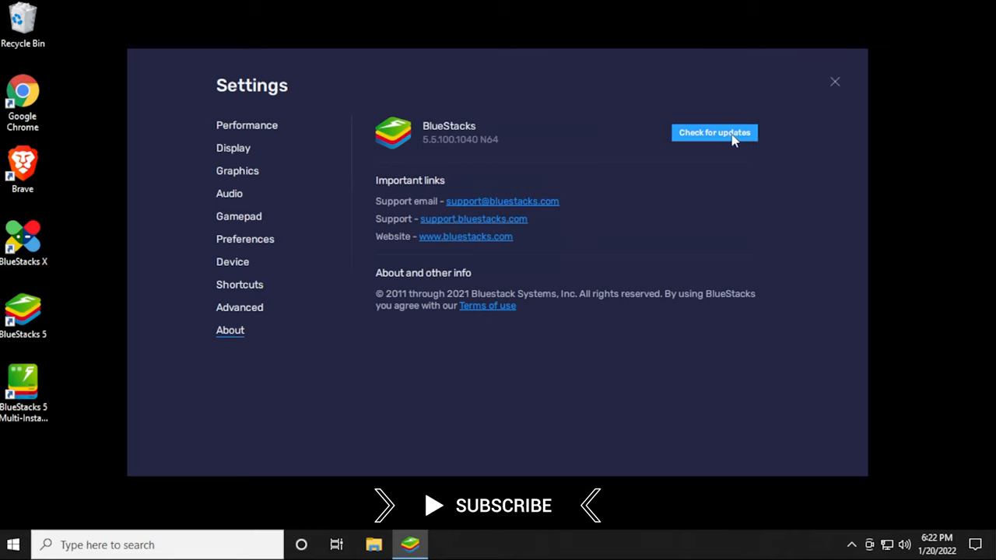
click(834, 81)
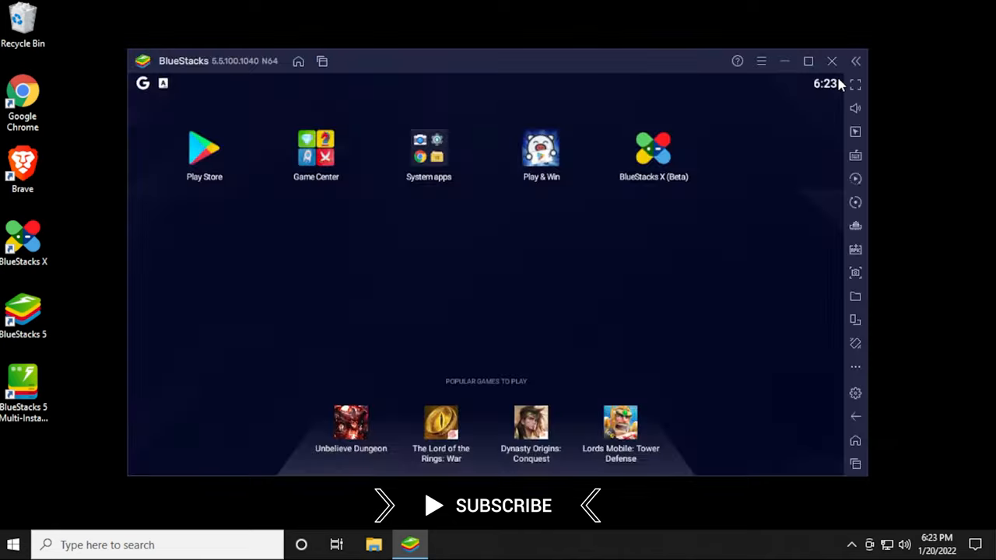